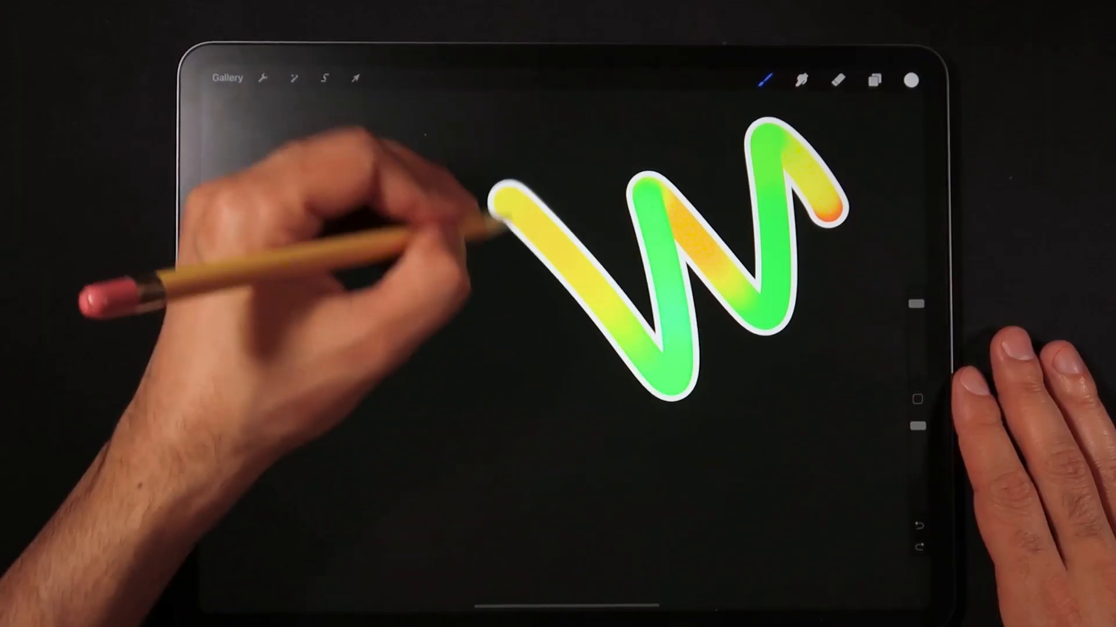
# Draw a sample outlined stroke and raise the brush property slider from 43% to 49%
pyautogui.moveTo(499, 214); pyautogui.dragTo(299, 499)
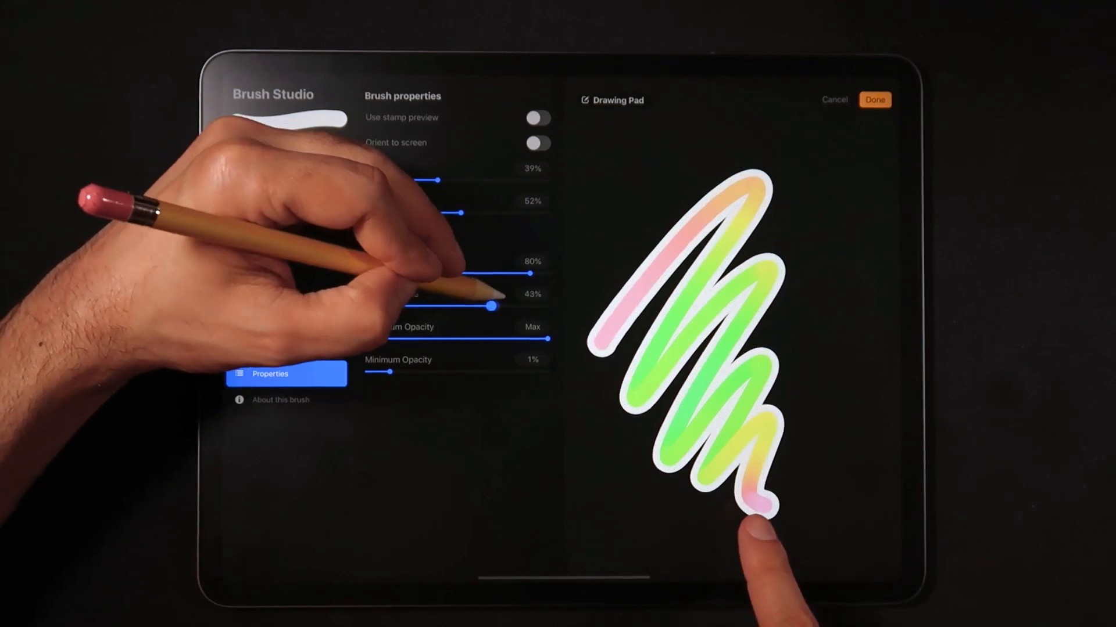
pyautogui.moveTo(490, 306); pyautogui.dragTo(502, 306)
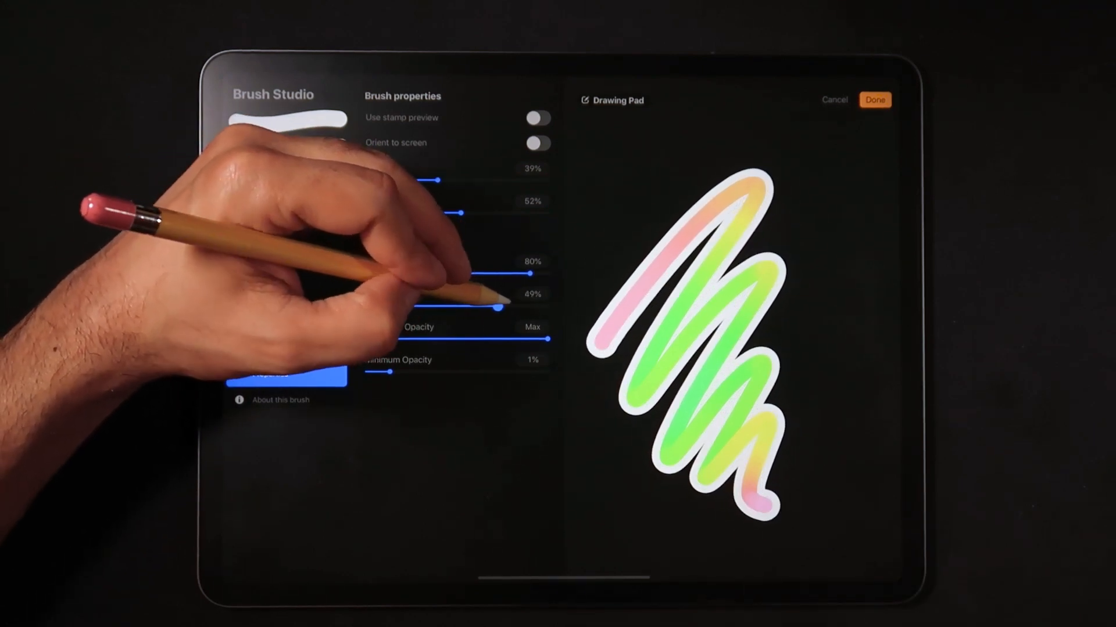
pyautogui.moveTo(493, 307); pyautogui.dragTo(525, 307)
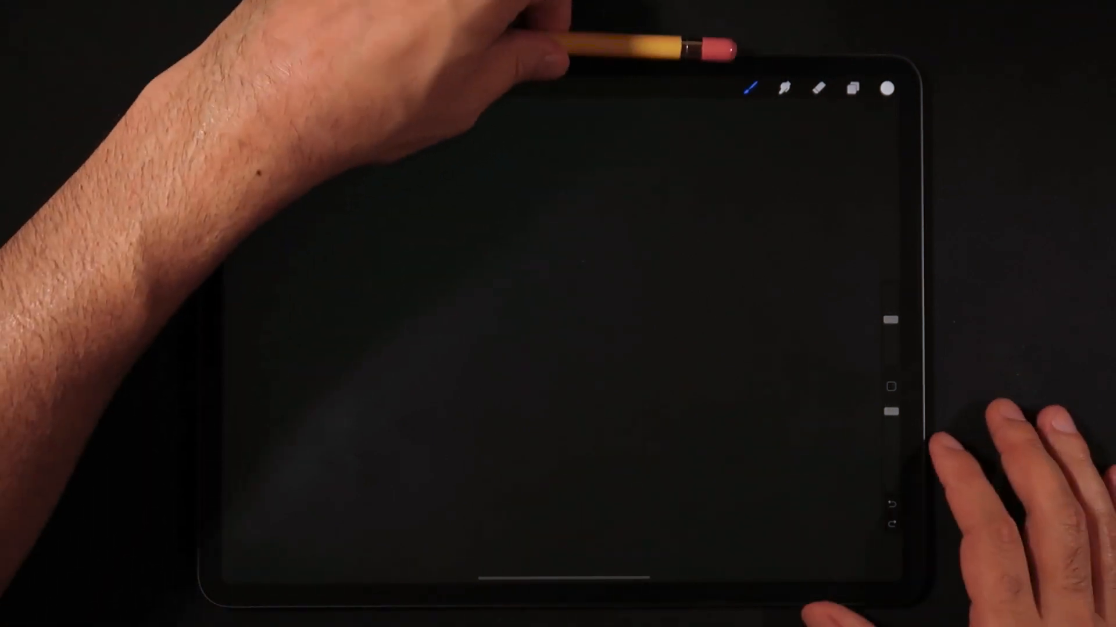
# From the brush library, edit Outline Brush 1 and show its Stroke path settings
pyautogui.click(751, 89)
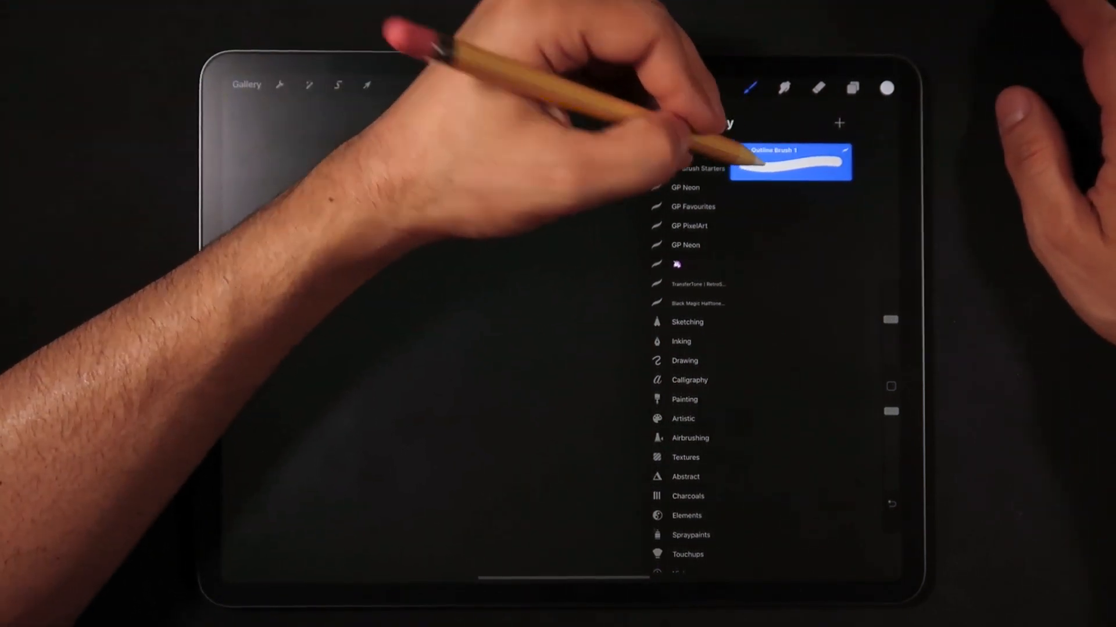
pyautogui.click(790, 162)
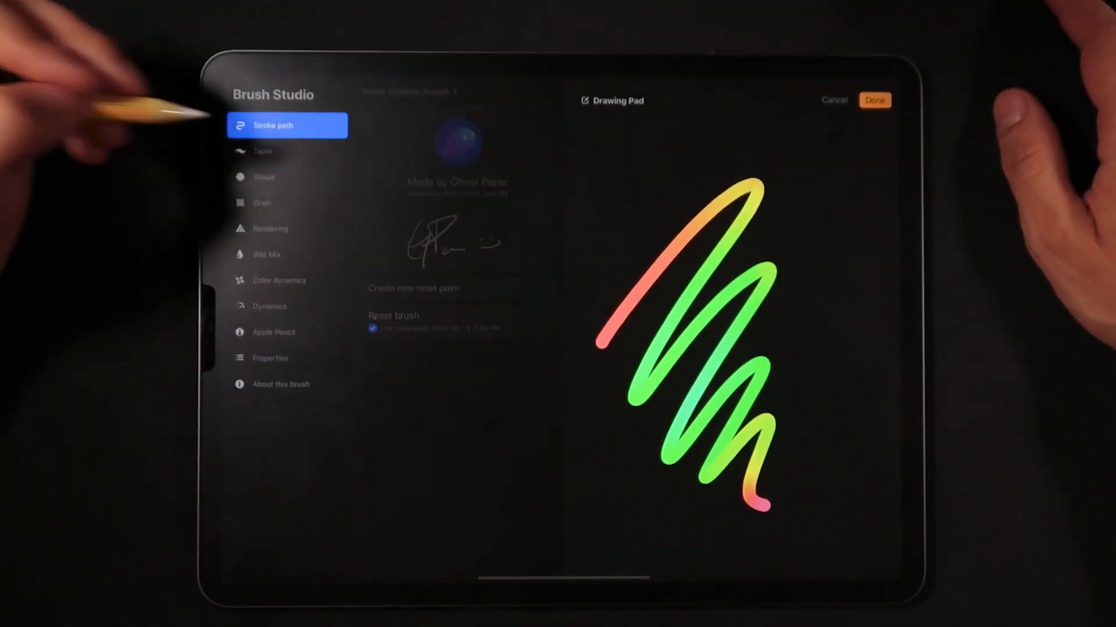
pyautogui.click(286, 125)
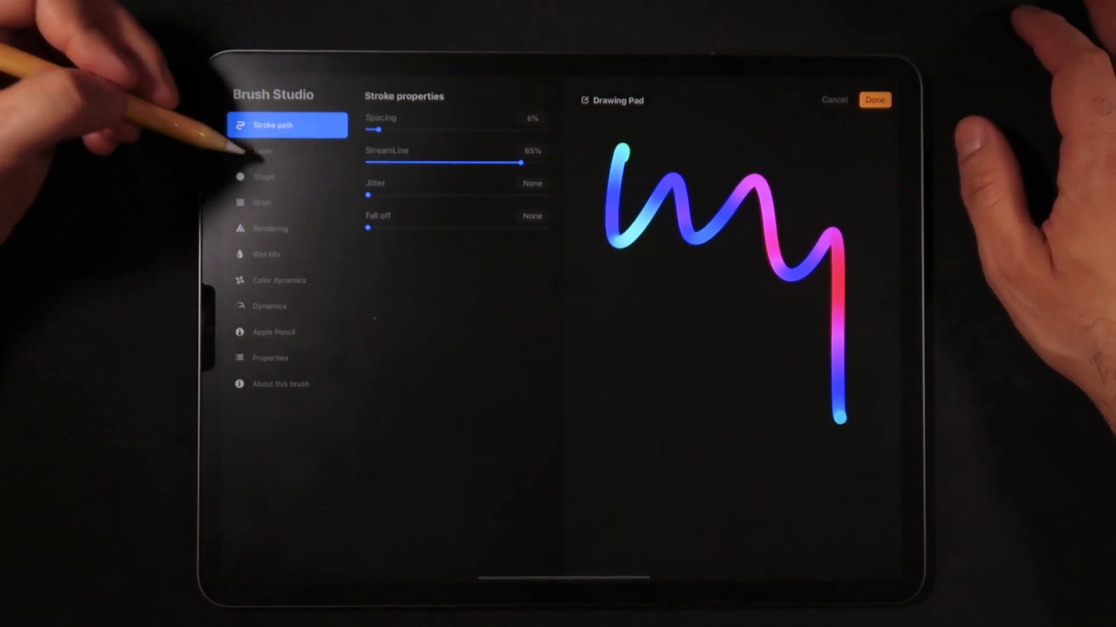
# Review the Taper sliders and leave Apple Pencil pressure size at 0%
pyautogui.click(265, 150)
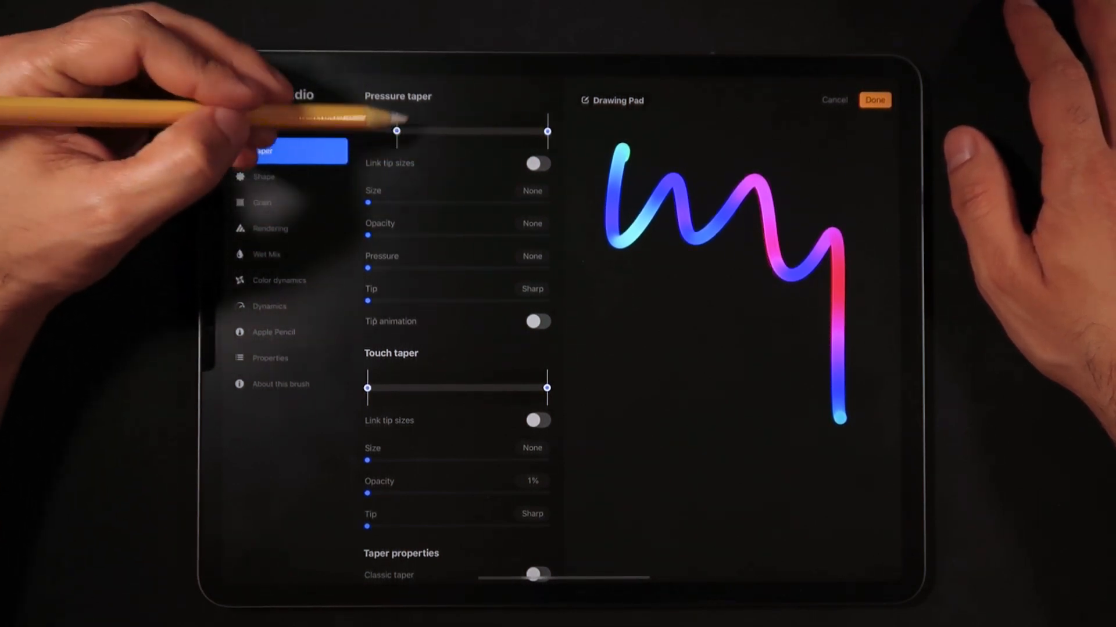
pyautogui.click(540, 163)
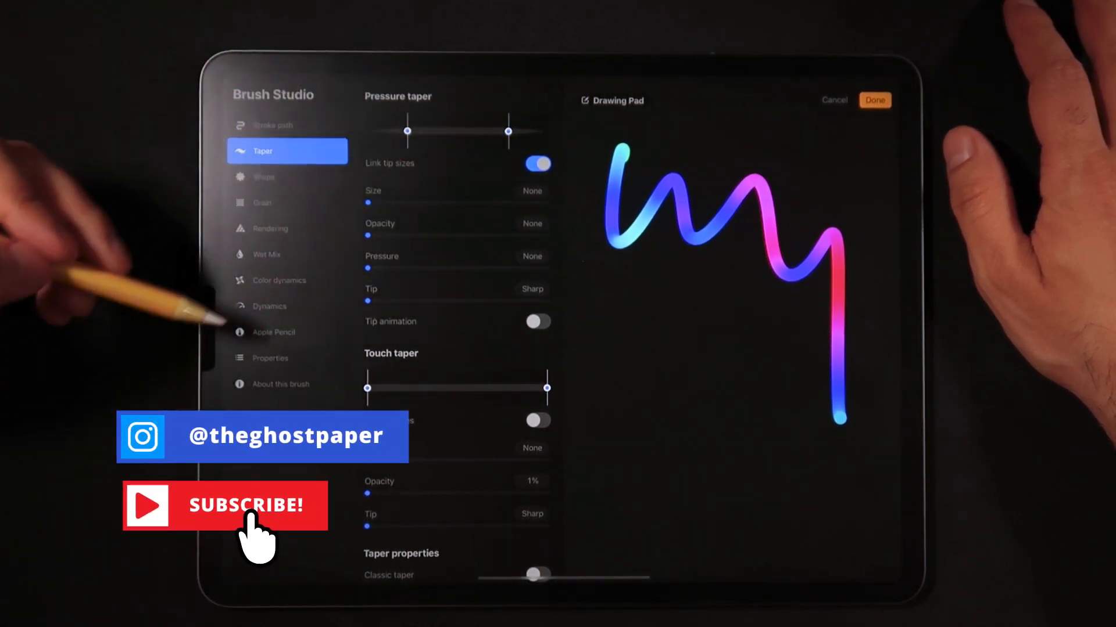
pyautogui.click(285, 333)
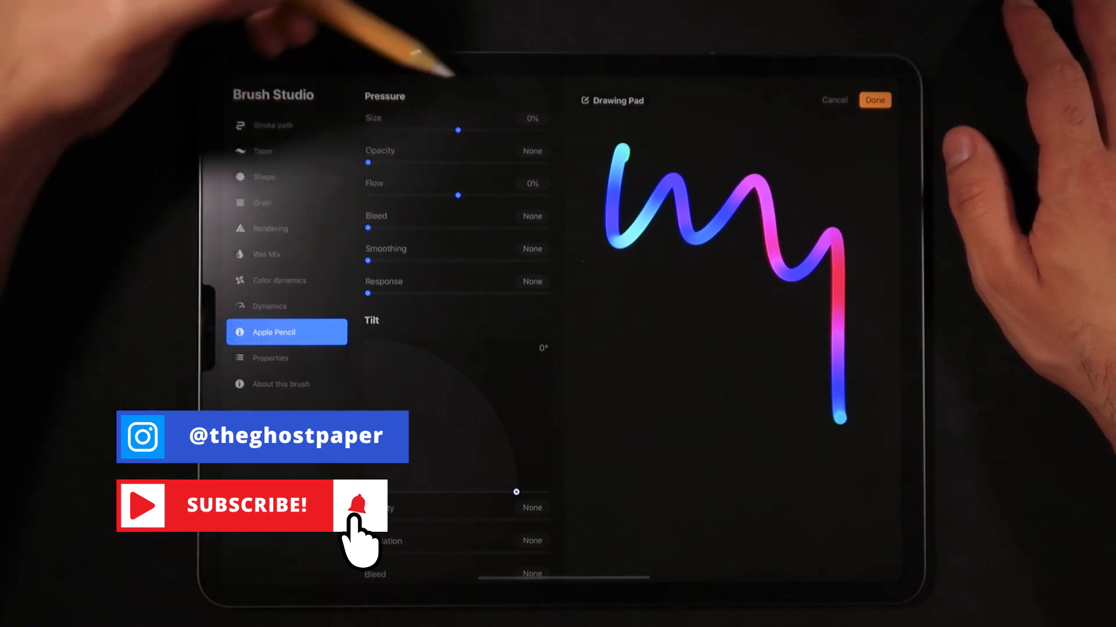
pyautogui.moveTo(459, 129); pyautogui.dragTo(532, 129)
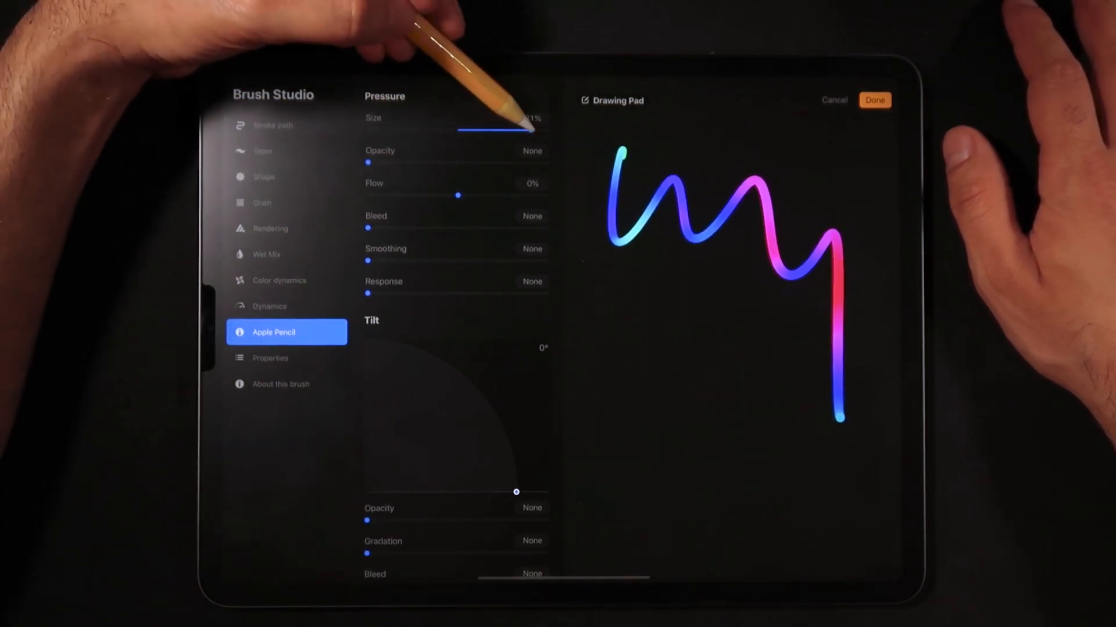
pyautogui.moveTo(530, 128); pyautogui.dragTo(457, 131)
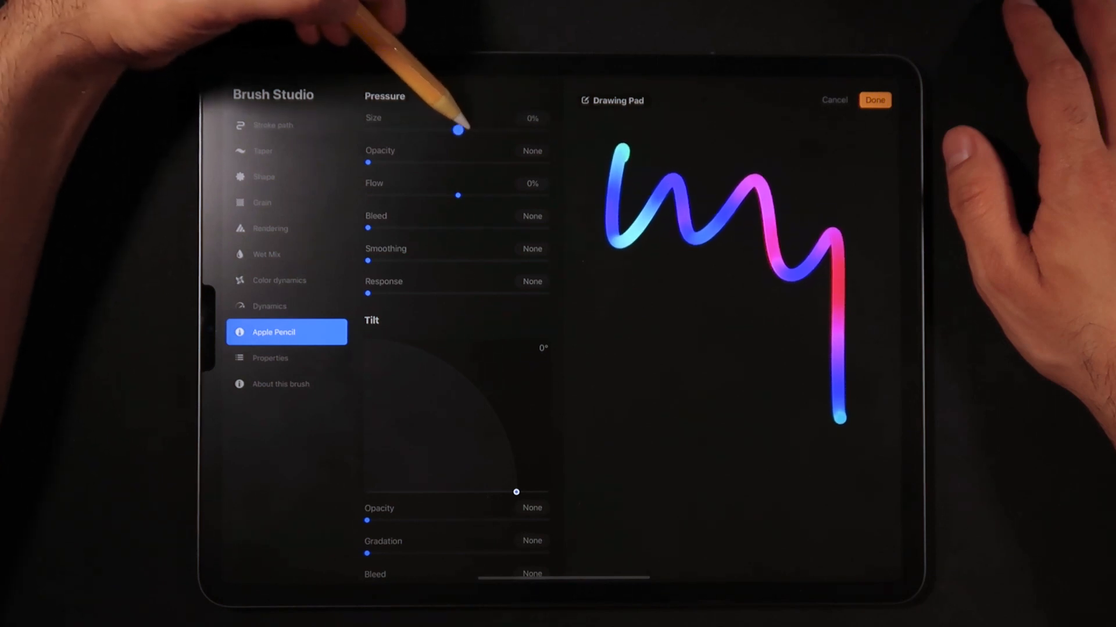
# Browse back through the taper options and scribble a test stroke on the Drawing Pad
pyautogui.click(274, 176)
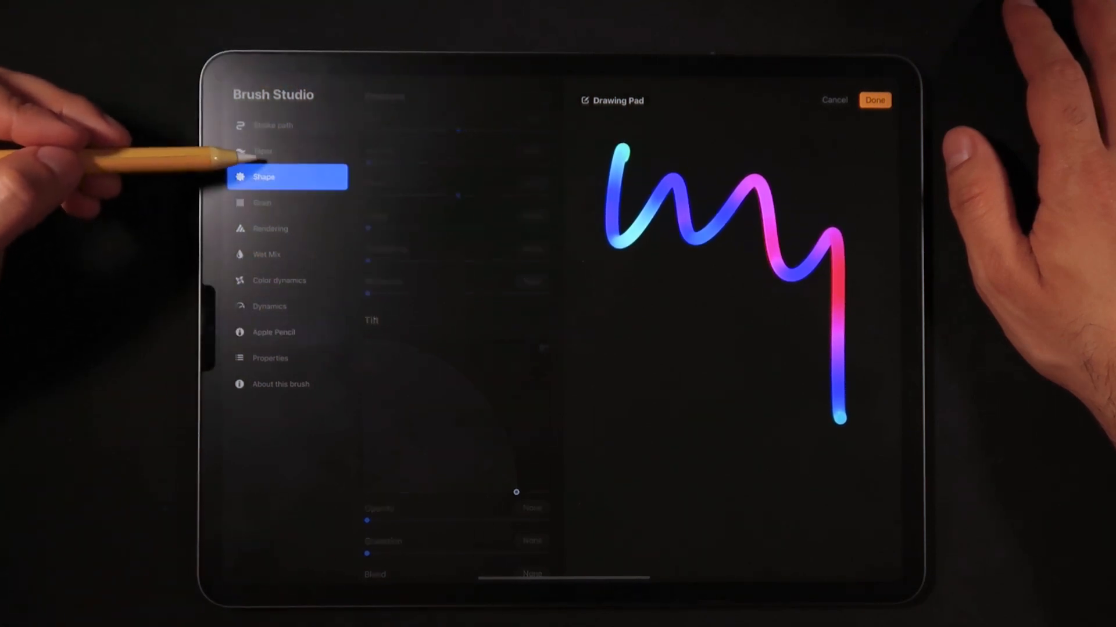
pyautogui.click(270, 151)
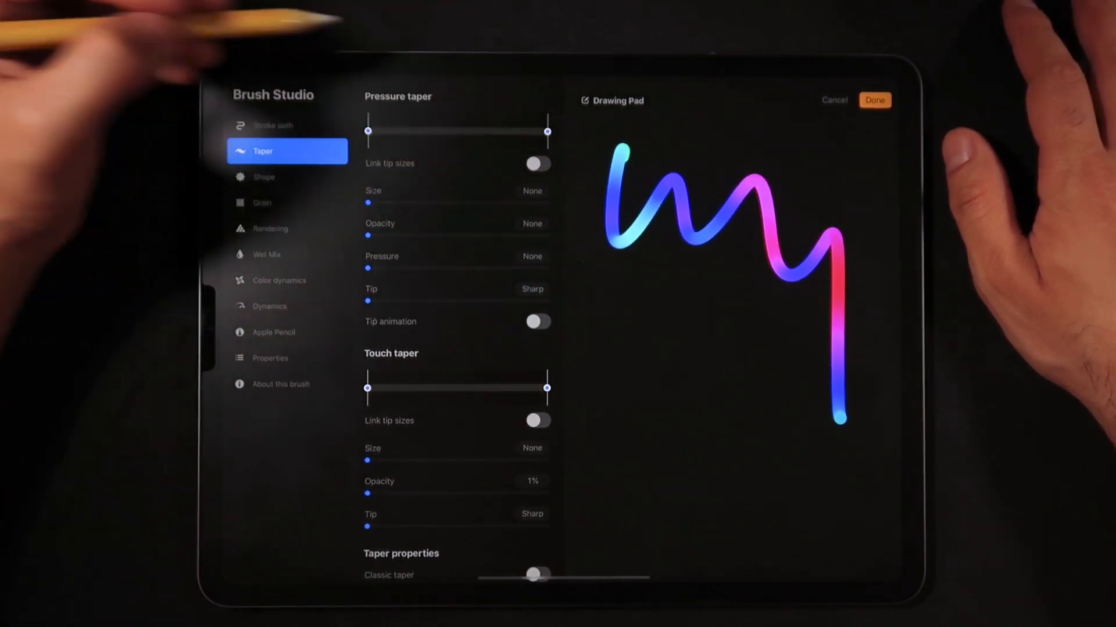
pyautogui.moveTo(425, 361)
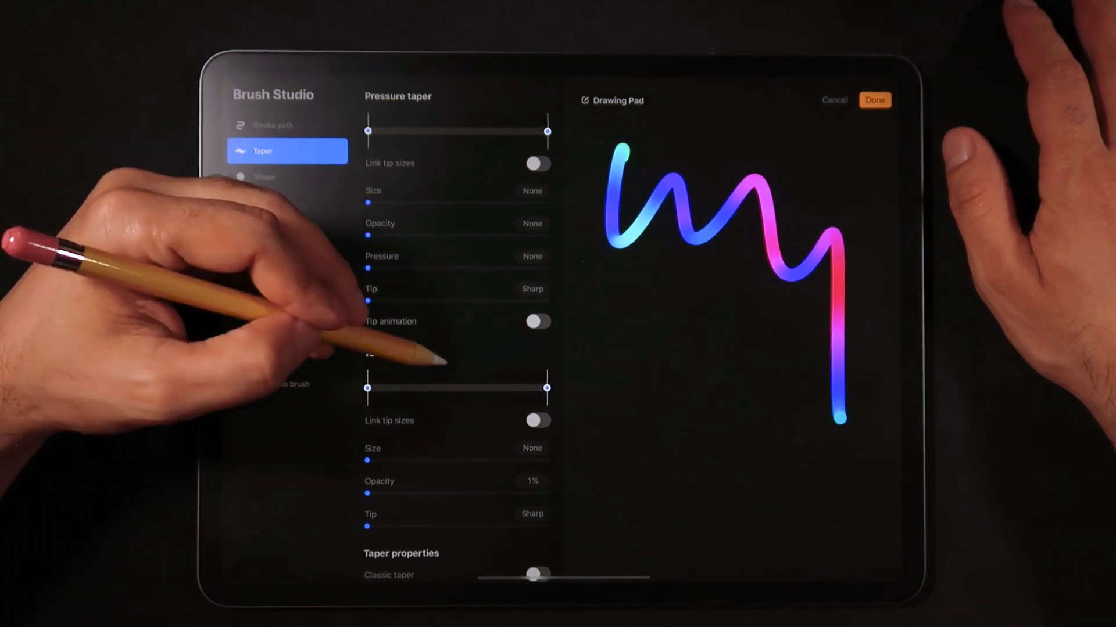
pyautogui.scroll(-3)
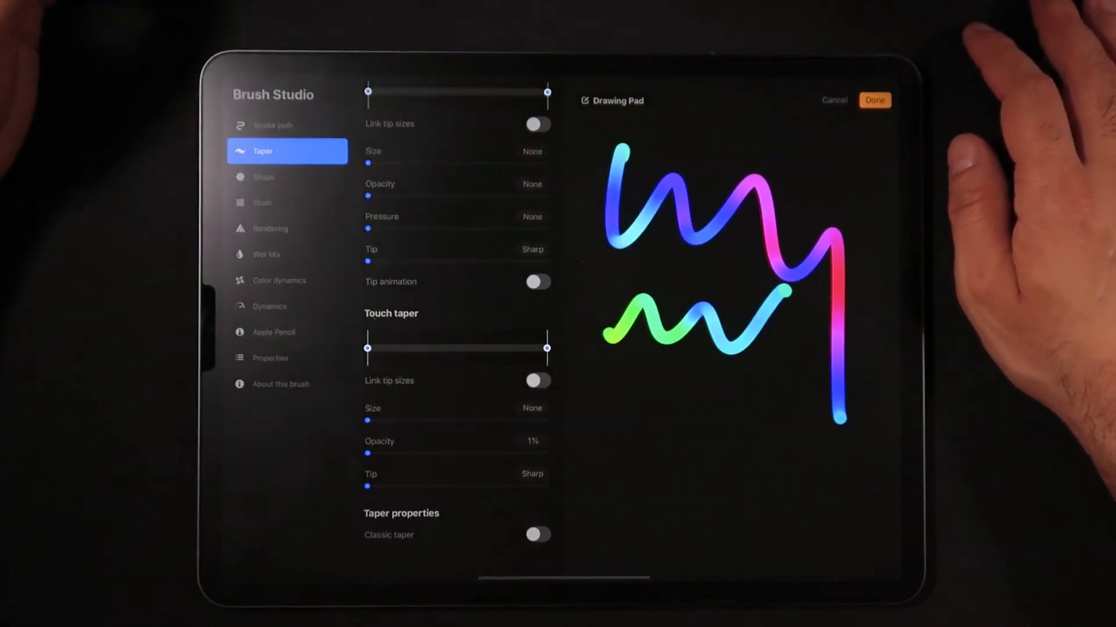
pyautogui.moveTo(623, 455); pyautogui.dragTo(782, 416)
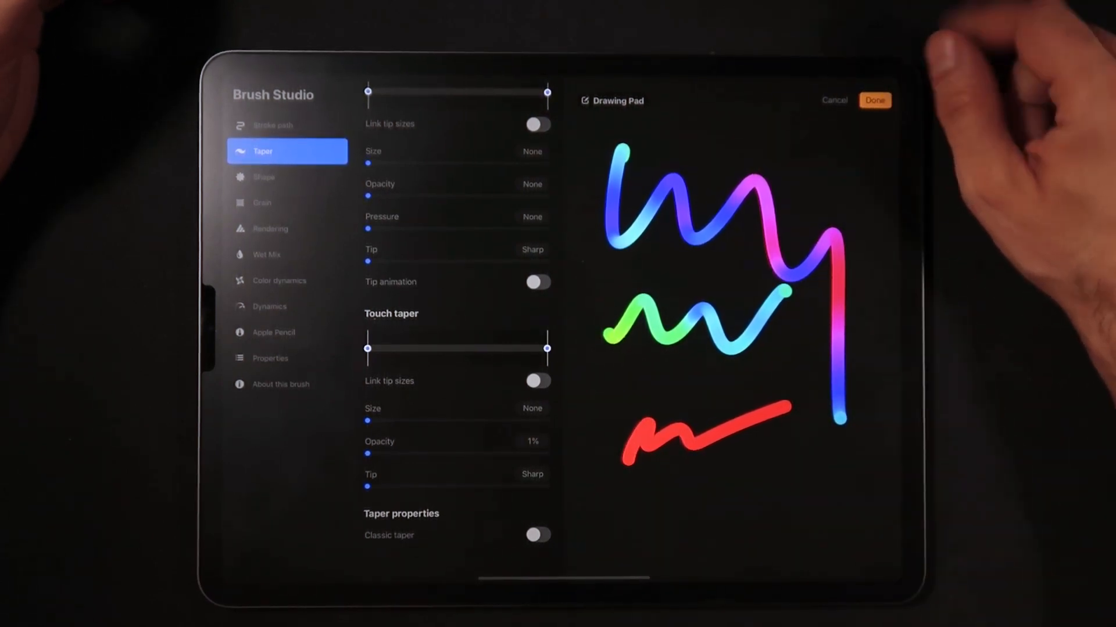
pyautogui.click(264, 177)
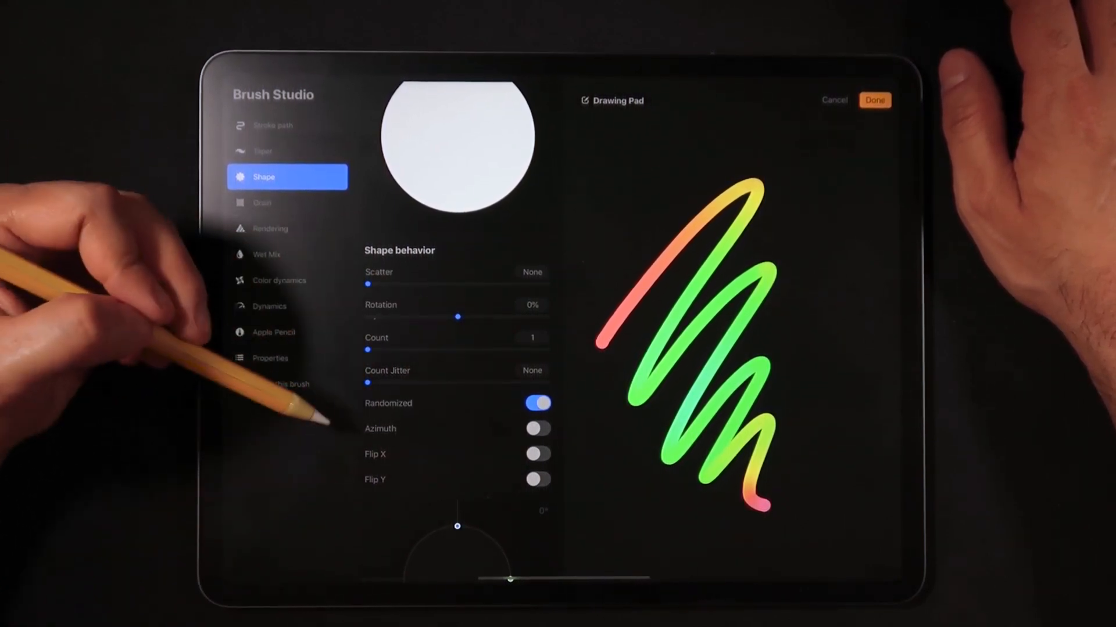
# Scroll through Shape behaviour to confirm Improved filtering, then move to the Grain settings
pyautogui.scroll(-3)
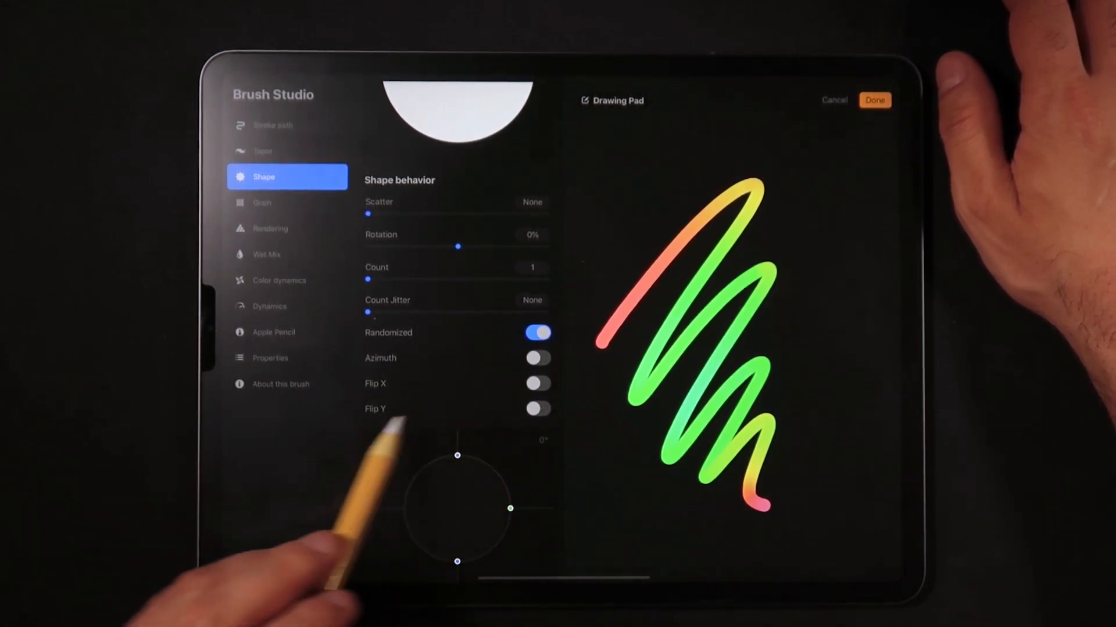
pyautogui.moveTo(427, 413)
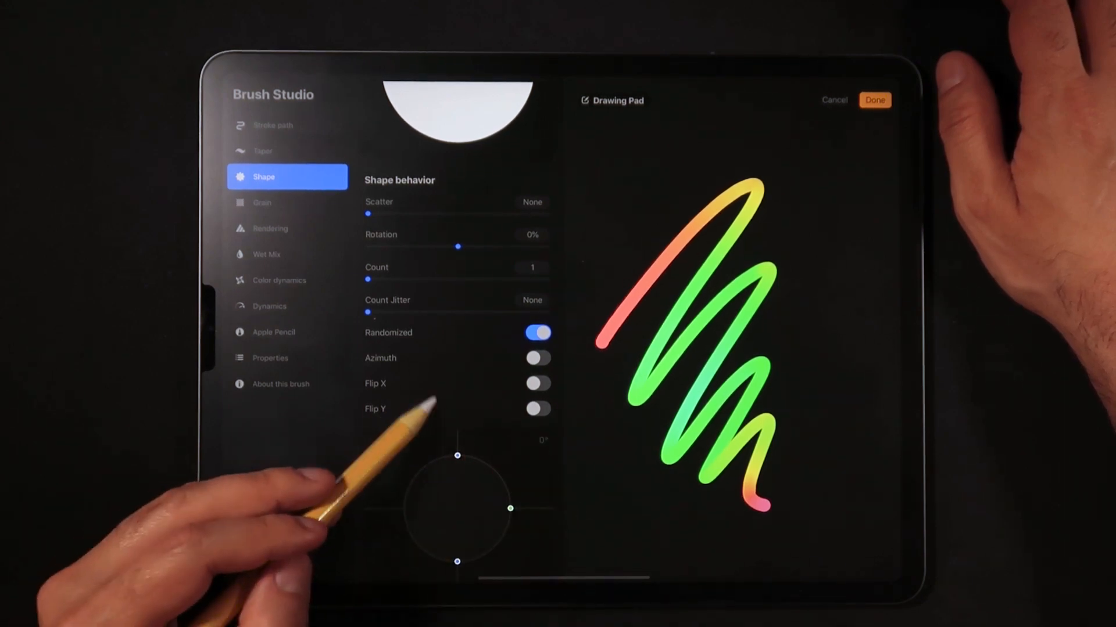
pyautogui.scroll(-3)
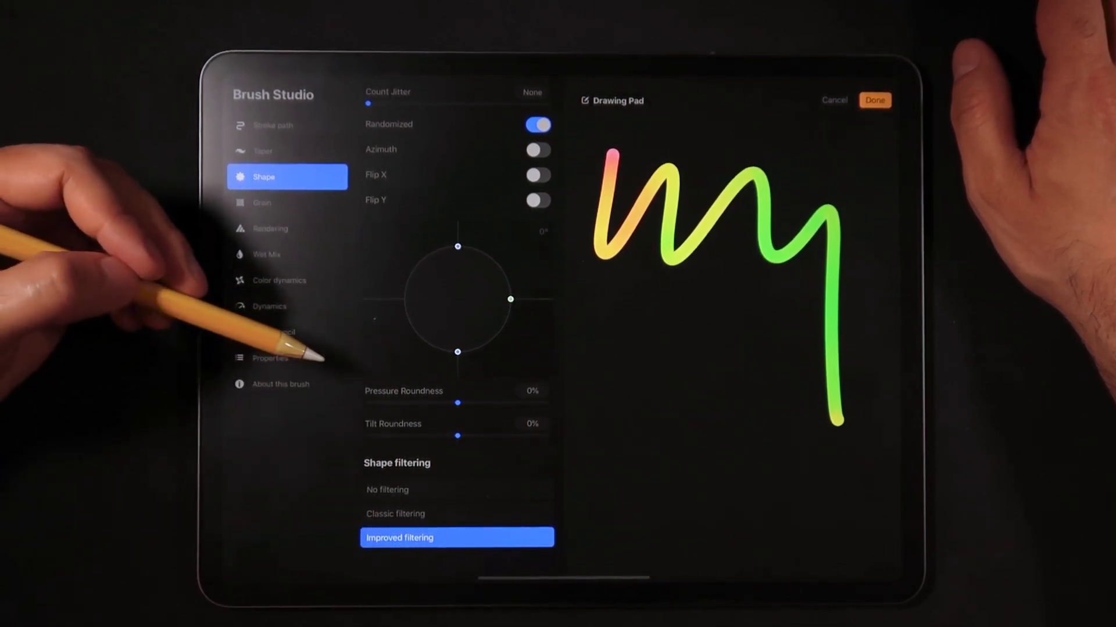
pyautogui.moveTo(413, 610)
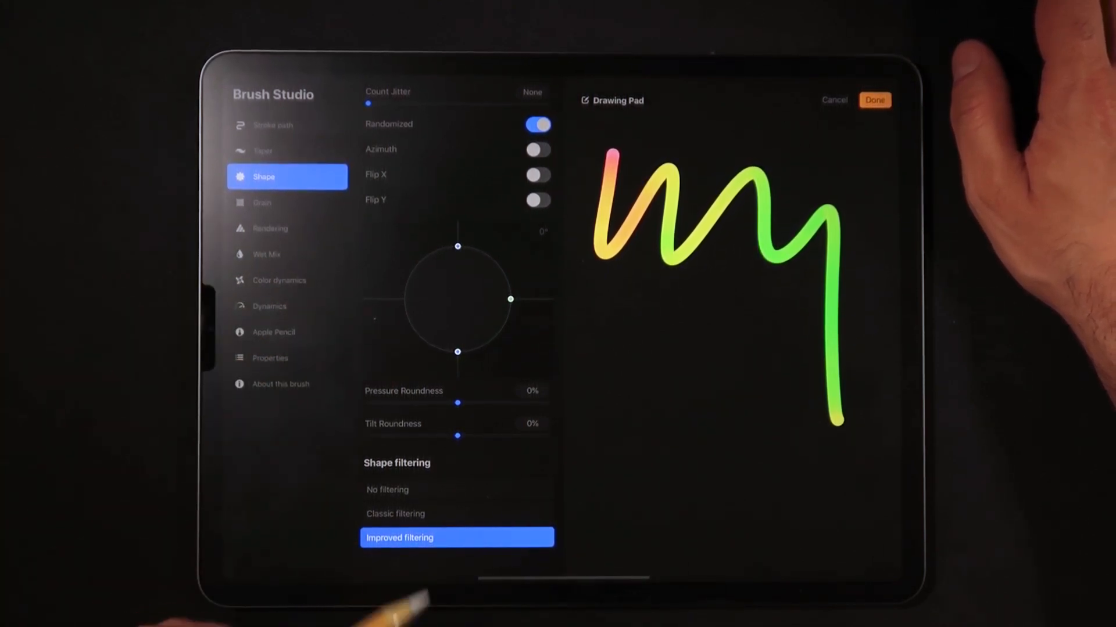
pyautogui.click(287, 202)
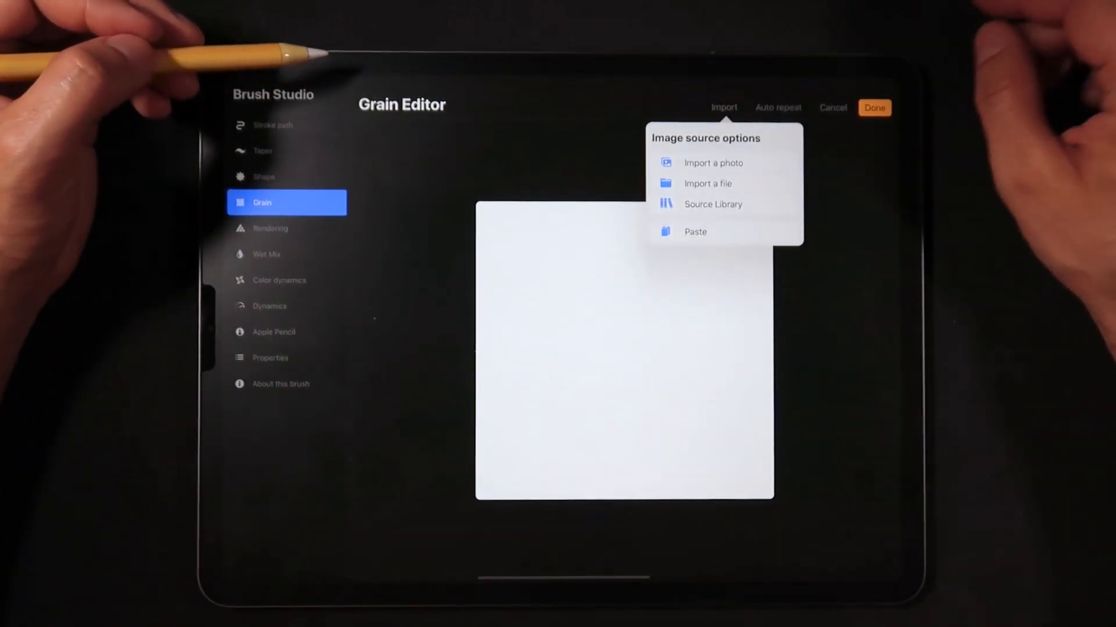
# Use the Blank grain source at full depth with Improved filtering and move on to Rendering
pyautogui.click(713, 203)
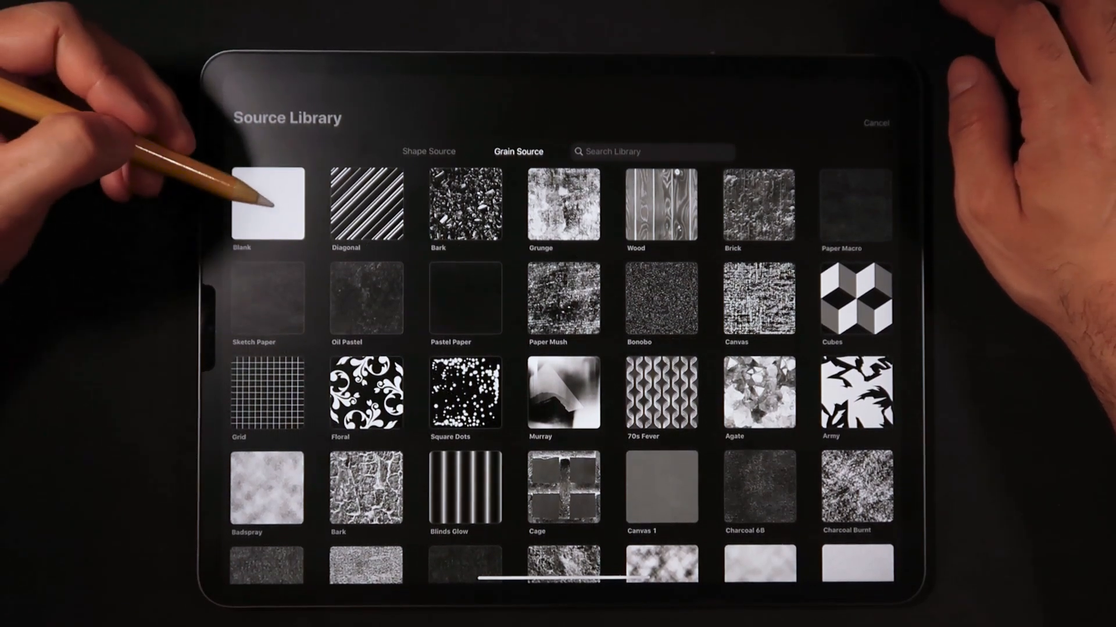
pyautogui.click(266, 207)
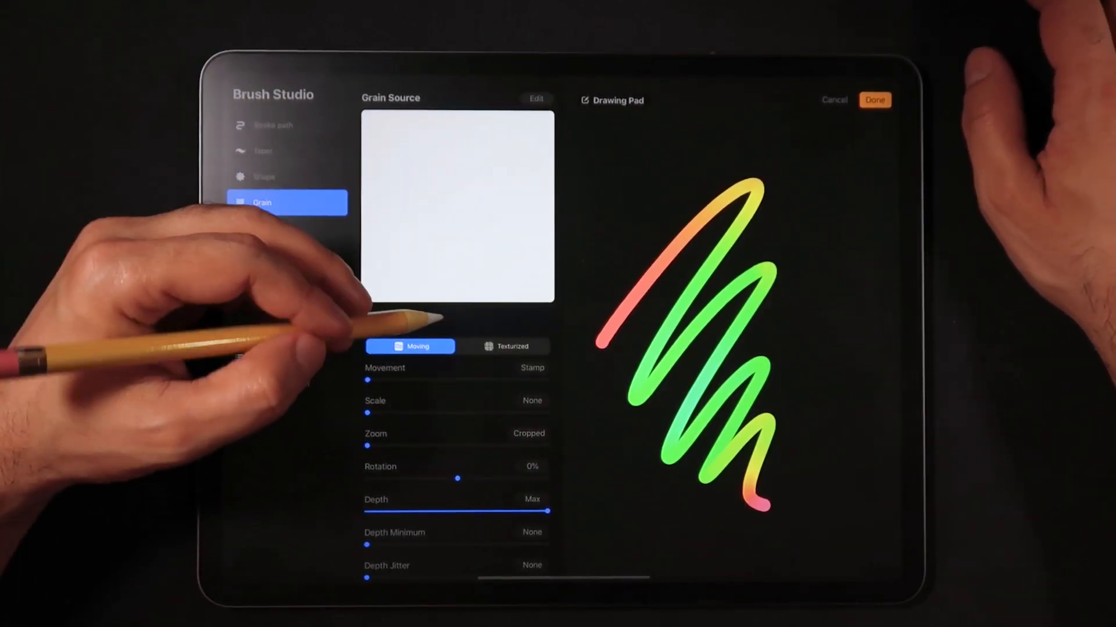
pyautogui.scroll(-3)
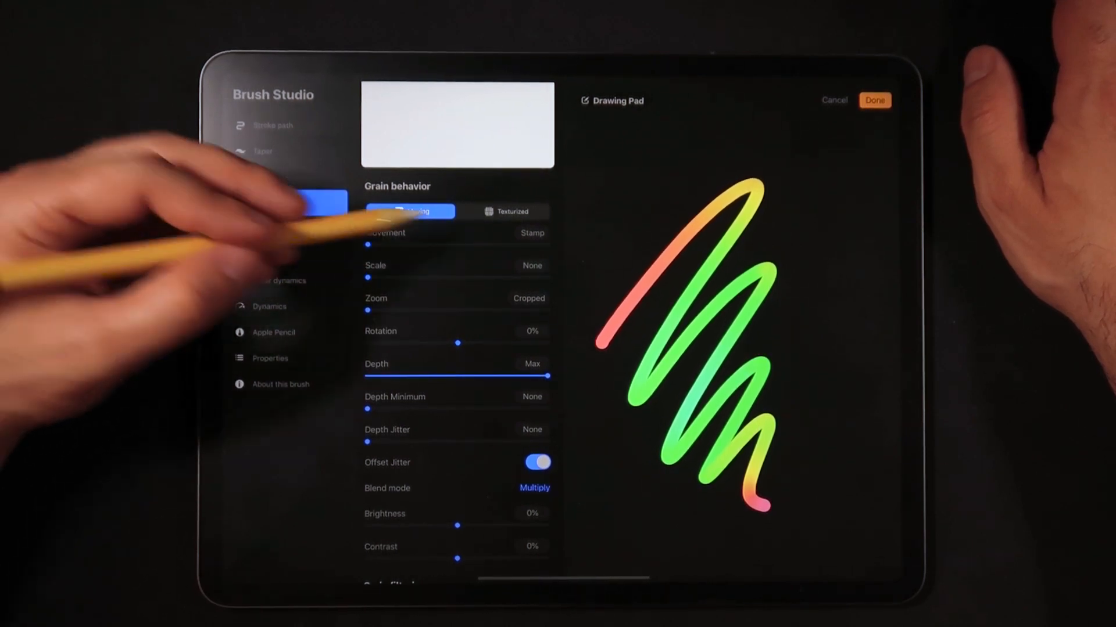
pyautogui.click(285, 203)
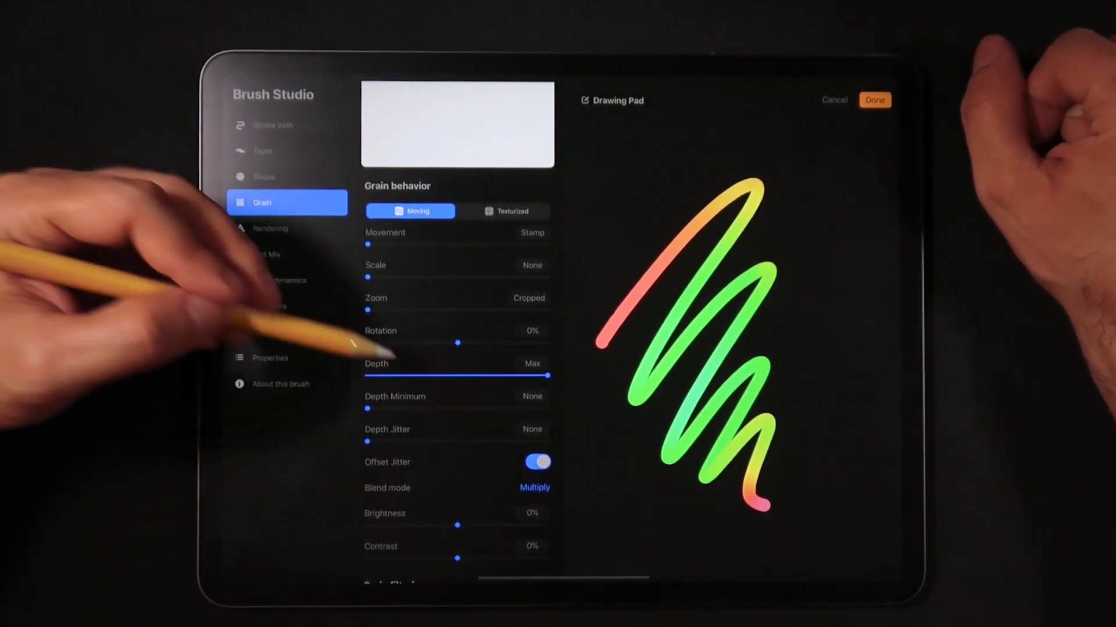
pyautogui.scroll(-3)
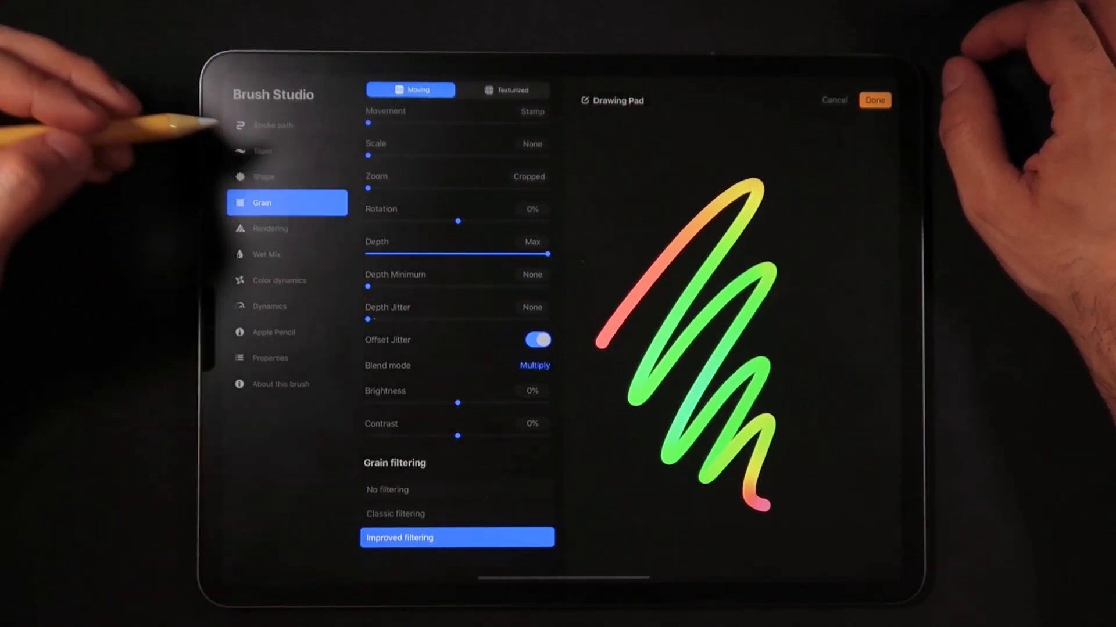
pyautogui.click(270, 229)
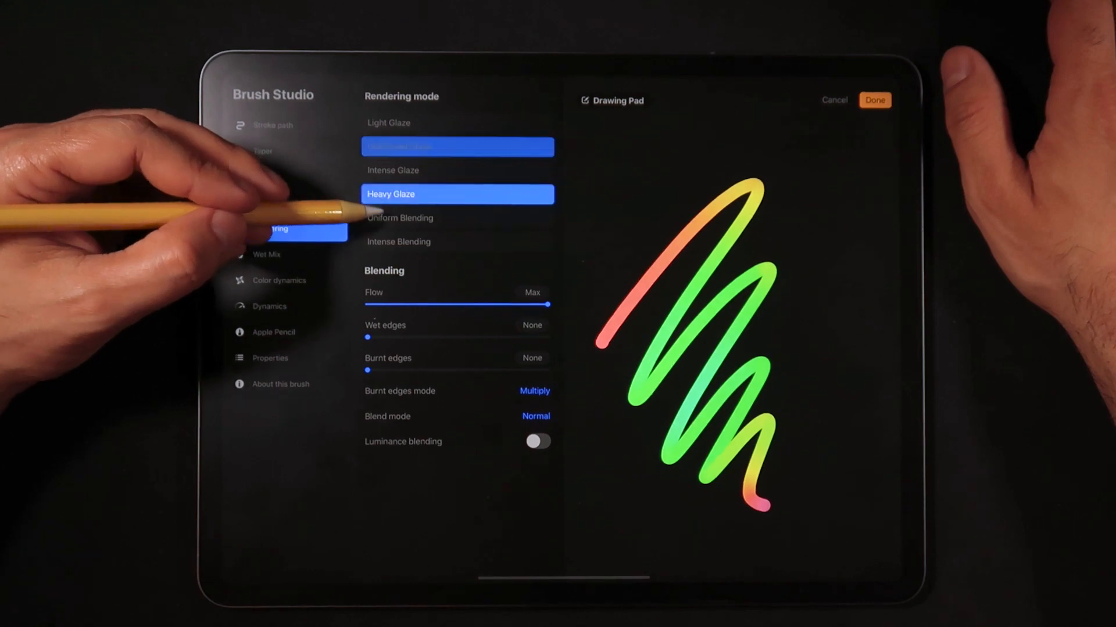
# Try Heavy and Uniformed Glaze, choose Intense Blending and switch on luminance blending
pyautogui.click(458, 147)
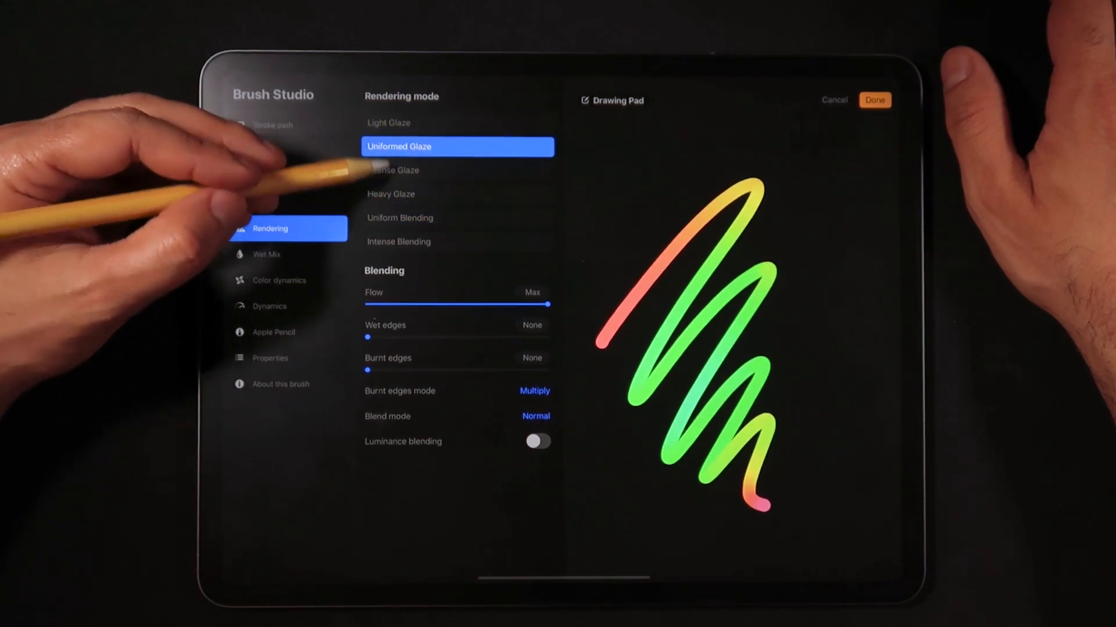
pyautogui.click(457, 242)
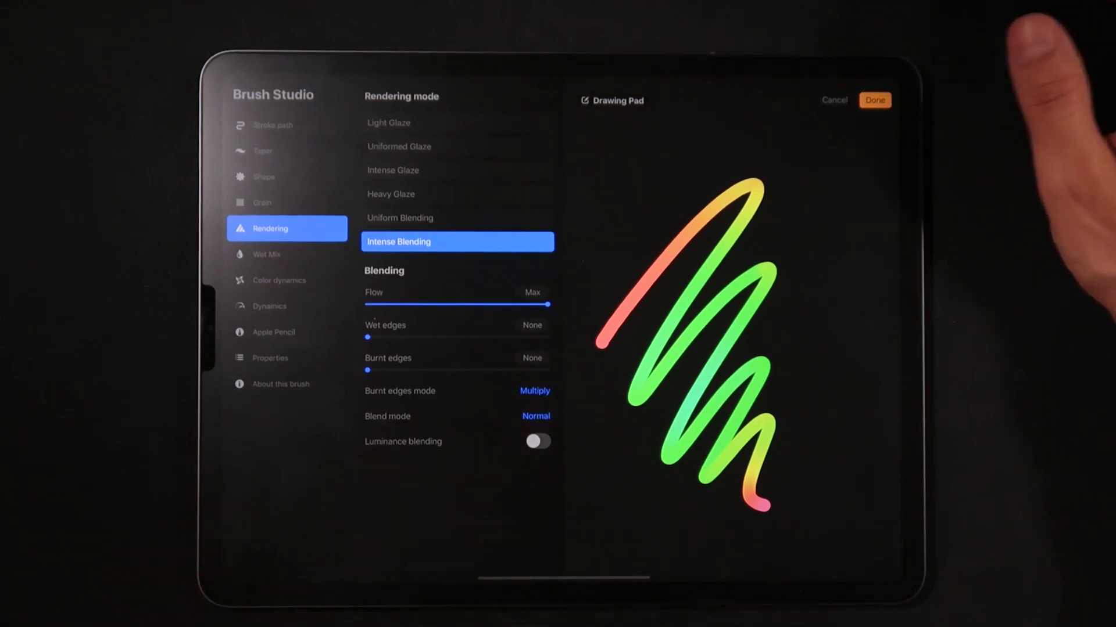
pyautogui.click(539, 441)
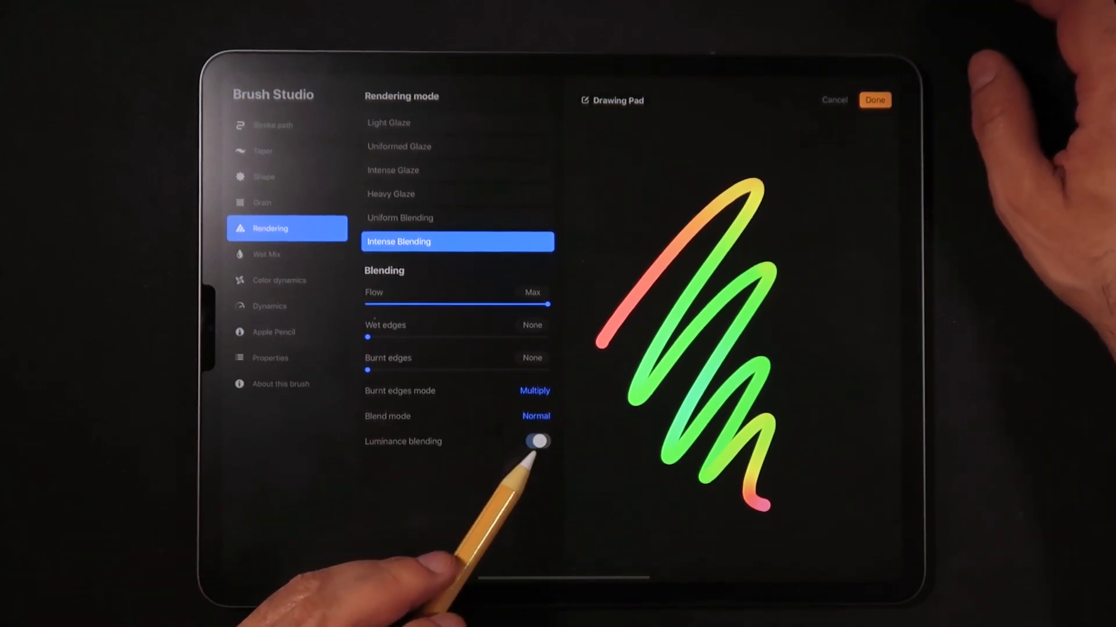
pyautogui.click(266, 255)
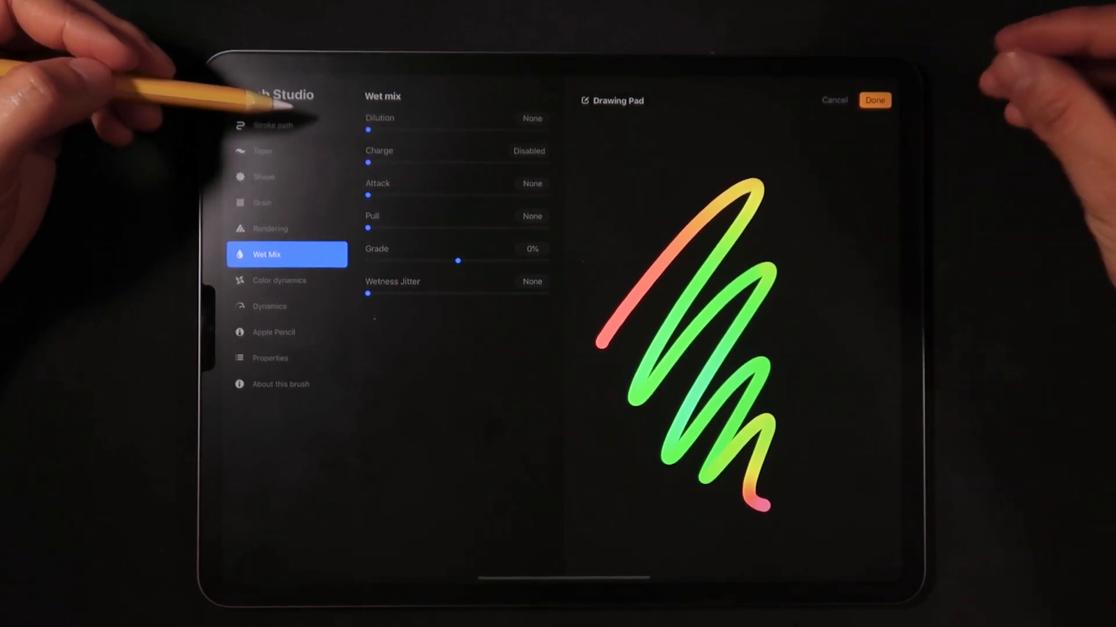
# In Color dynamics, test stamp hue jitter up to 99% then set it back to None, with a test stroke
pyautogui.click(279, 280)
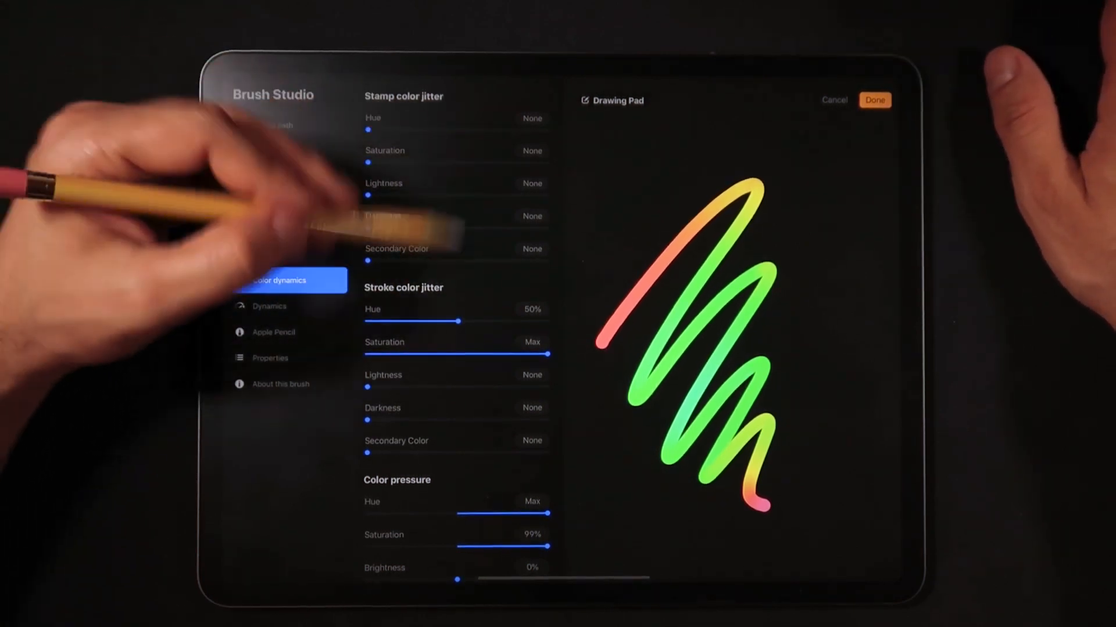
pyautogui.moveTo(366, 129); pyautogui.dragTo(478, 129)
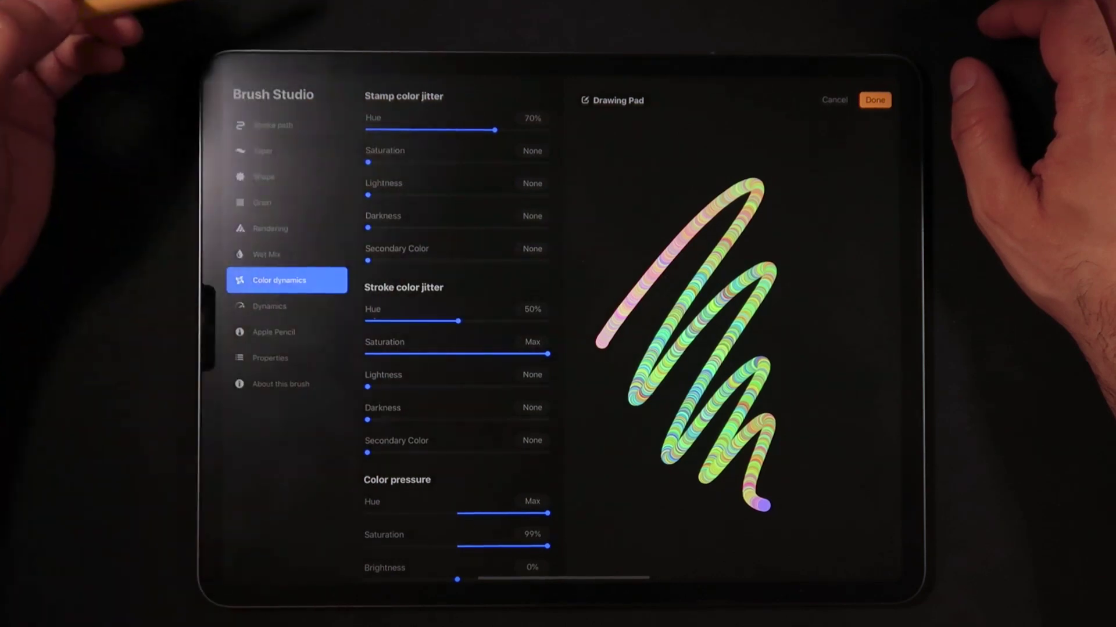
pyautogui.moveTo(495, 129); pyautogui.dragTo(550, 129)
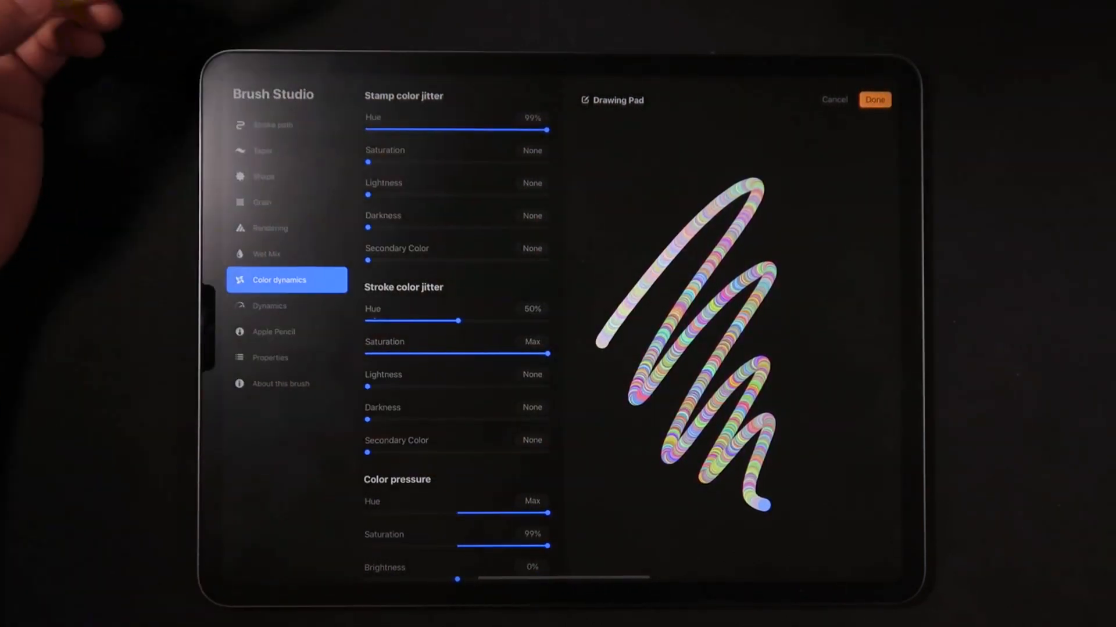
pyautogui.moveTo(550, 128); pyautogui.dragTo(365, 129)
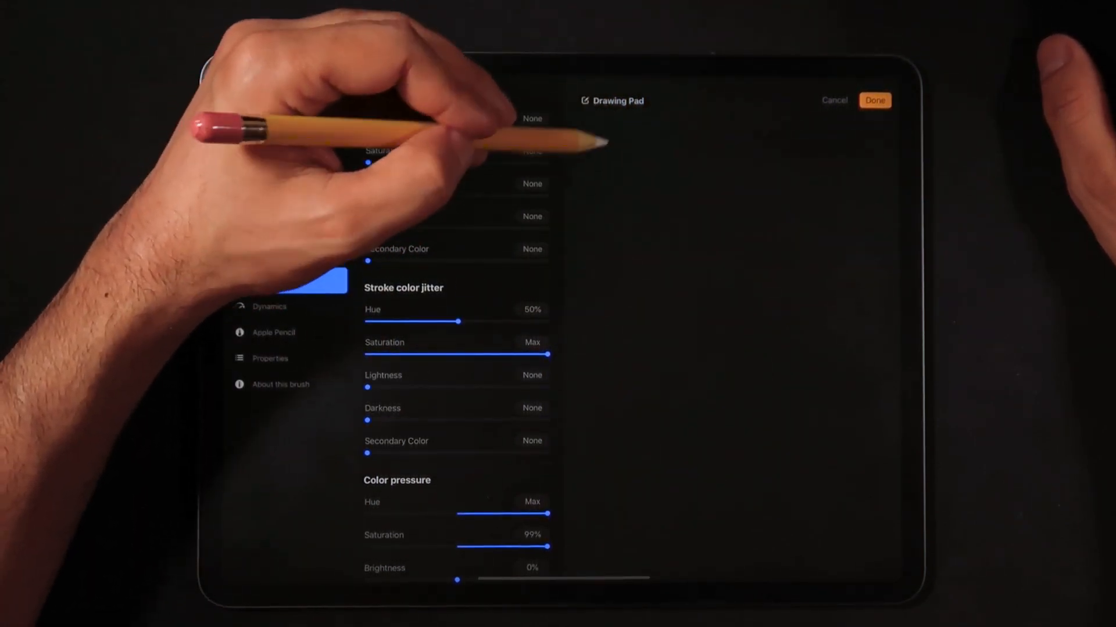
pyautogui.moveTo(619, 132); pyautogui.dragTo(790, 566)
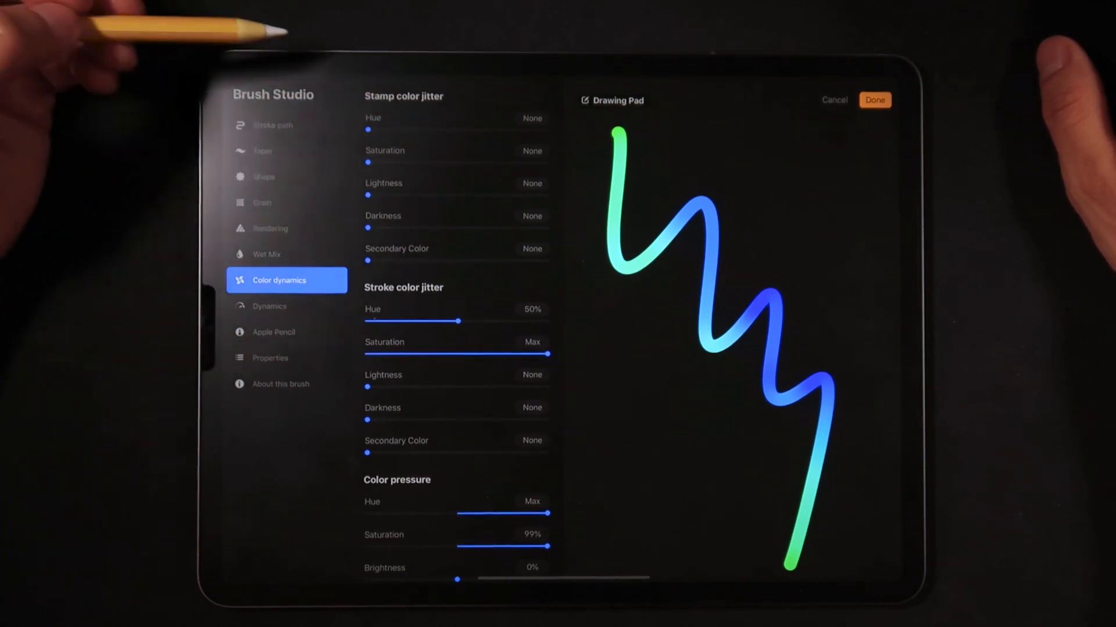
# Set Color pressure hue and saturation to Max, test strokes, then clear the Drawing Pad
pyautogui.scroll(-3)
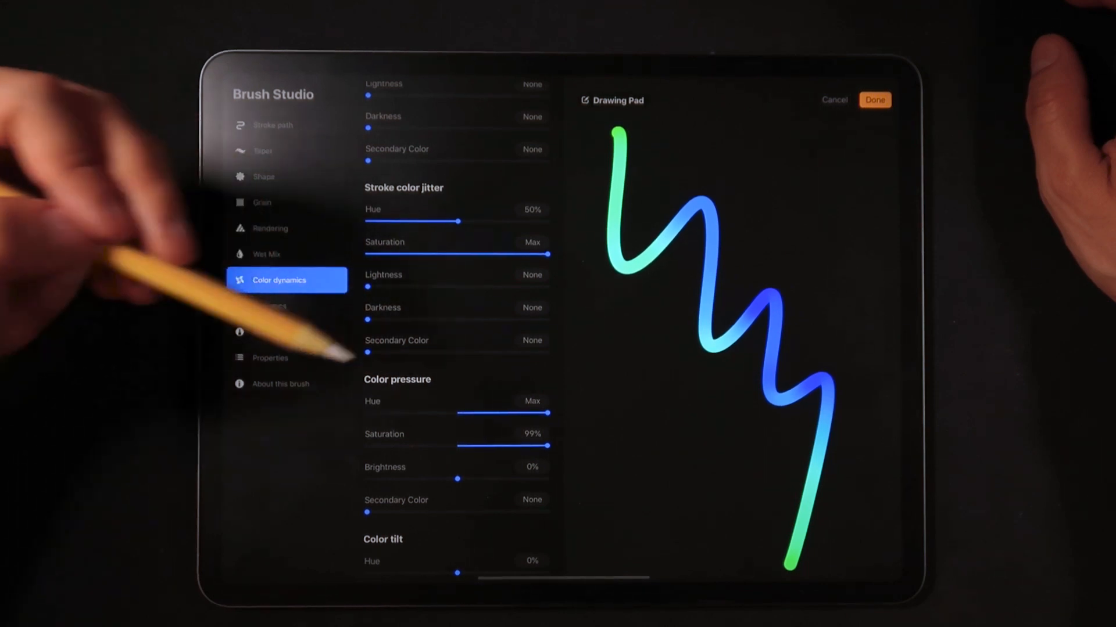
pyautogui.moveTo(385, 358)
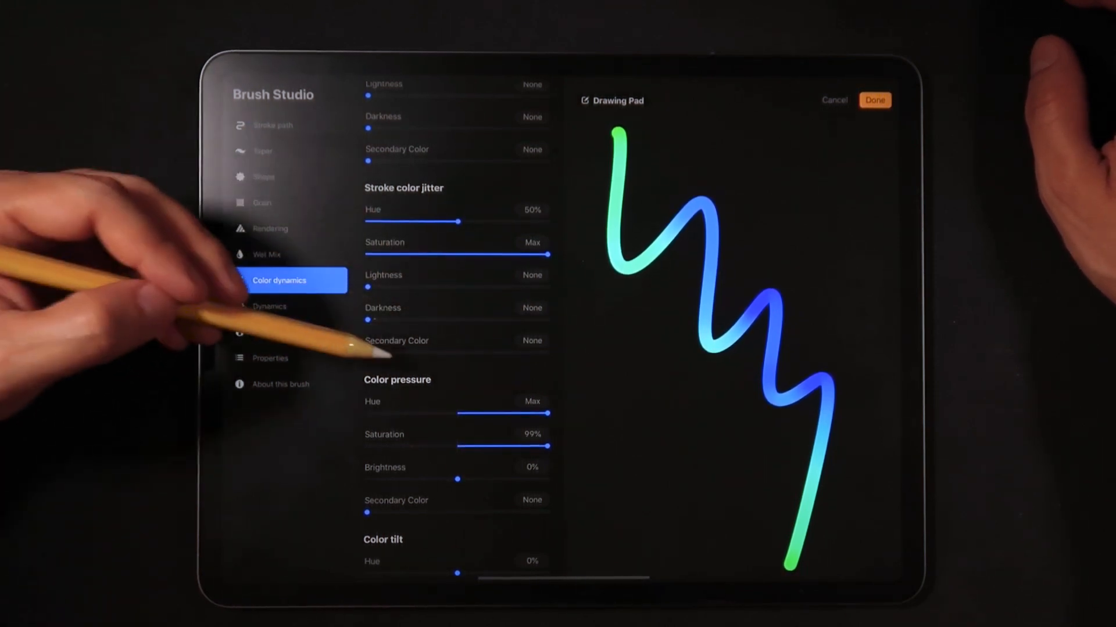
pyautogui.scroll(-3)
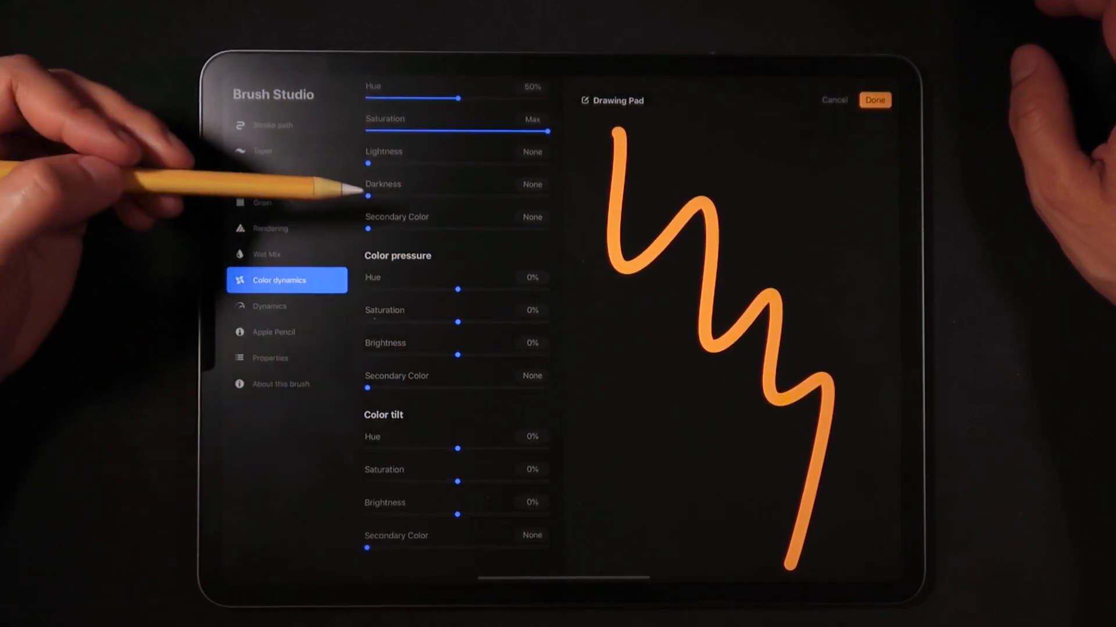
pyautogui.moveTo(604, 299); pyautogui.dragTo(690, 399)
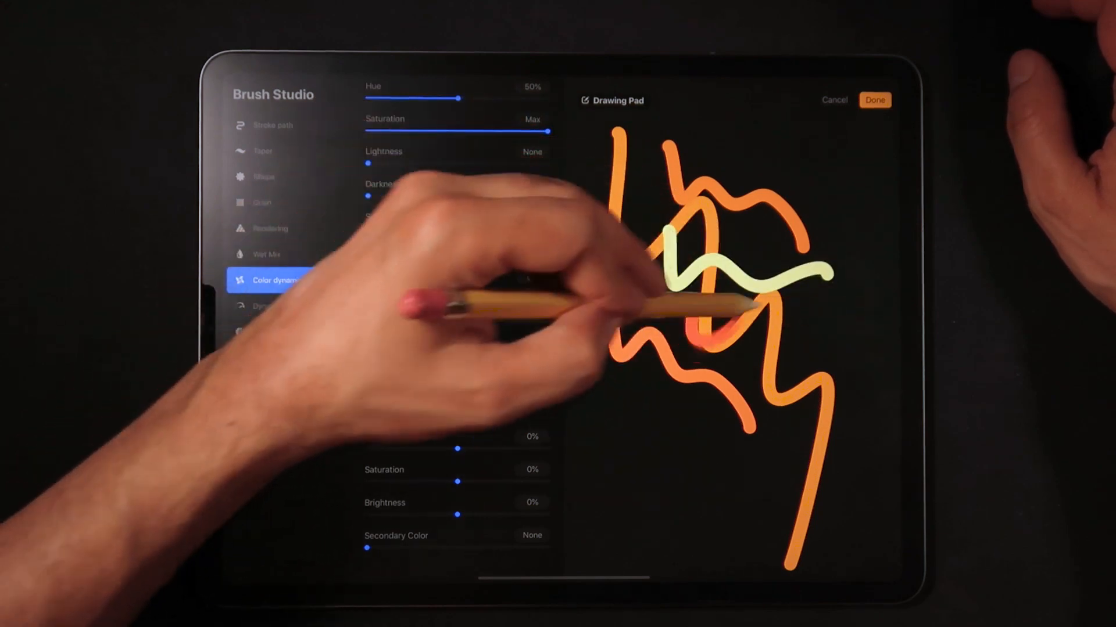
pyautogui.moveTo(654, 409); pyautogui.dragTo(775, 487)
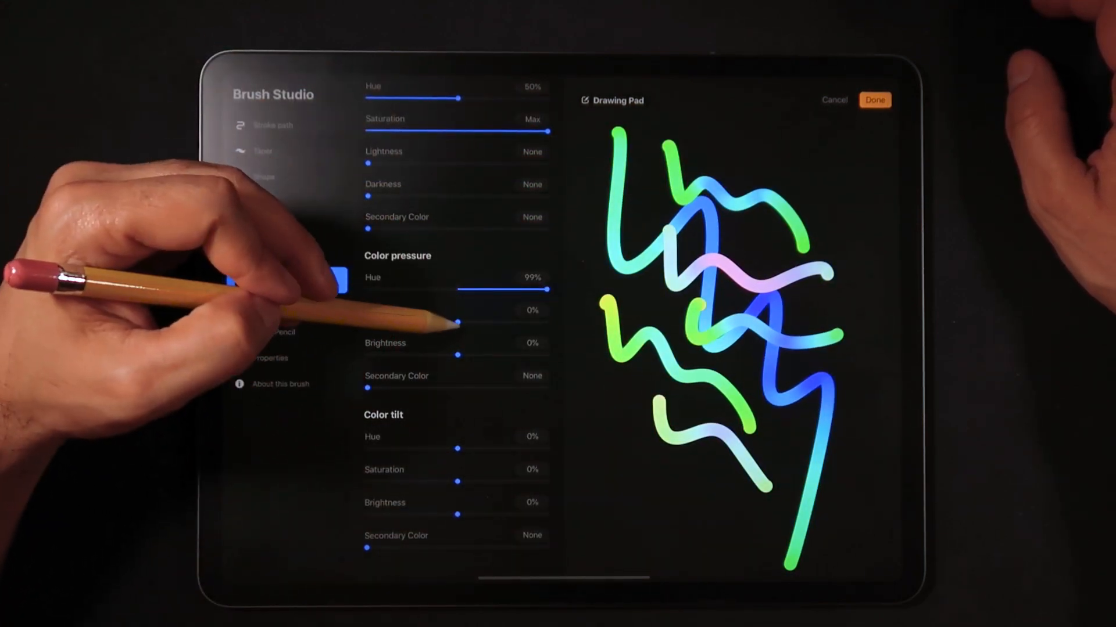
pyautogui.moveTo(458, 309); pyautogui.dragTo(547, 310)
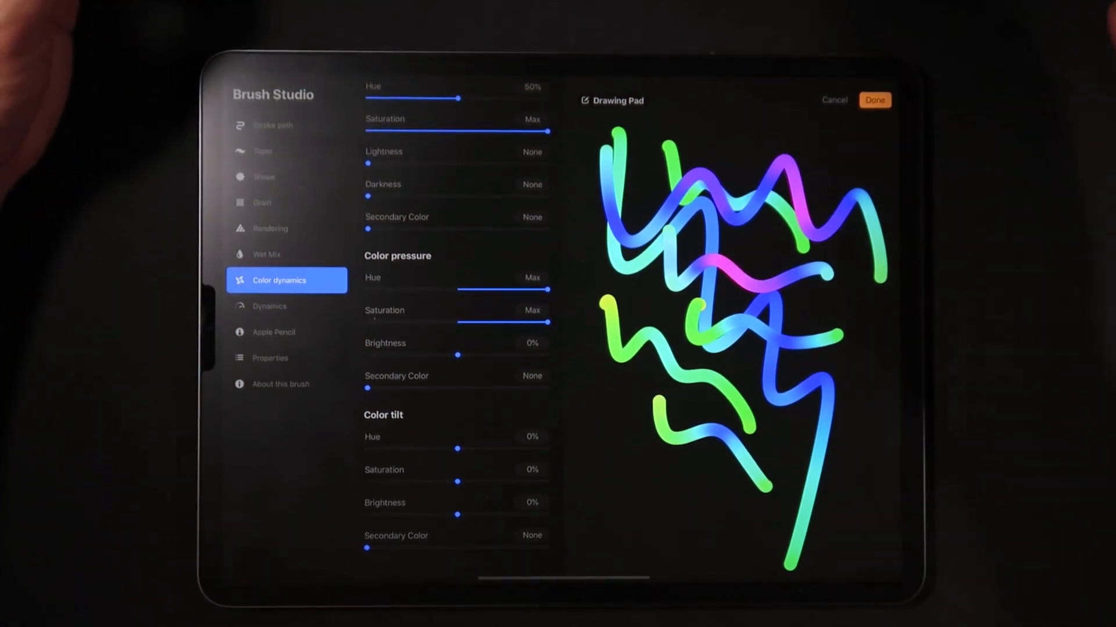
pyautogui.click(584, 100)
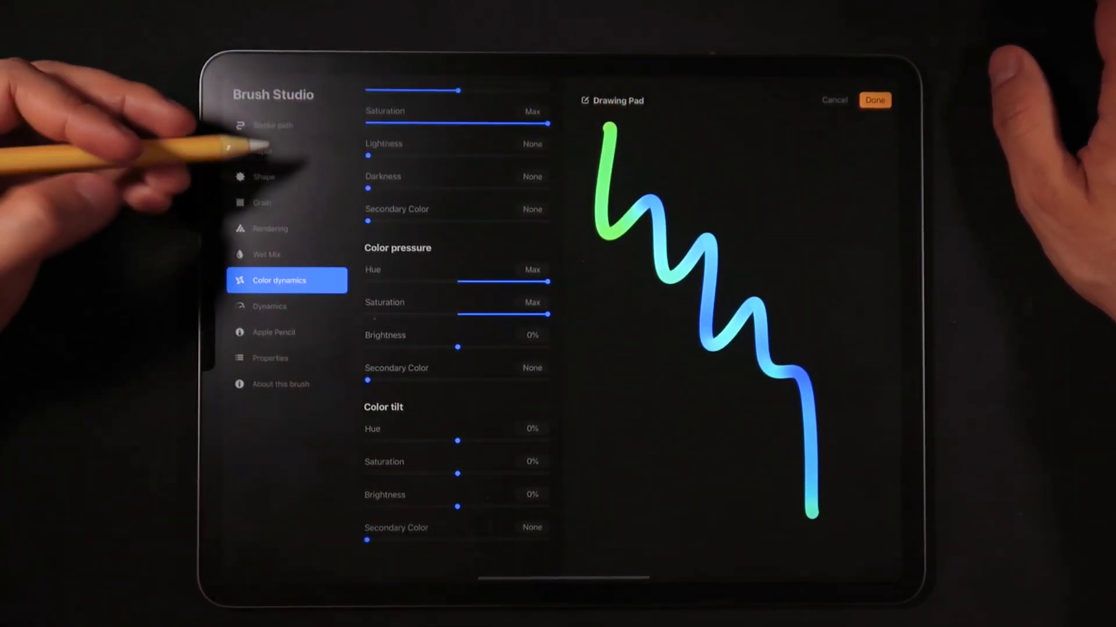
# In Apple Pencil settings, test and reset pressure size and flow to 0% and enable Size compression
pyautogui.click(287, 307)
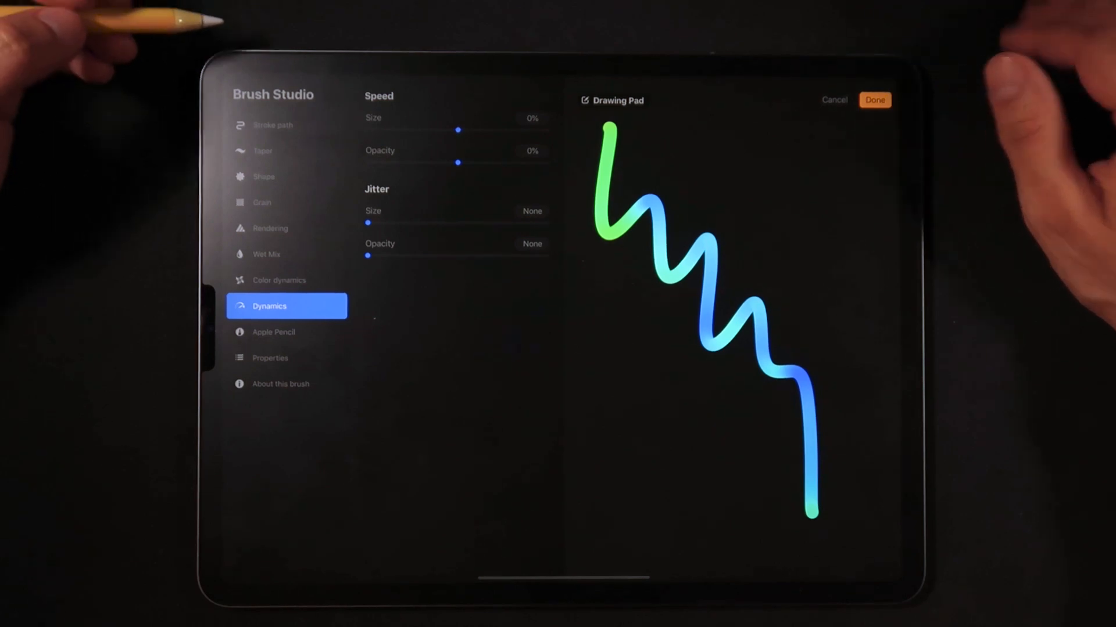
pyautogui.moveTo(235, 134)
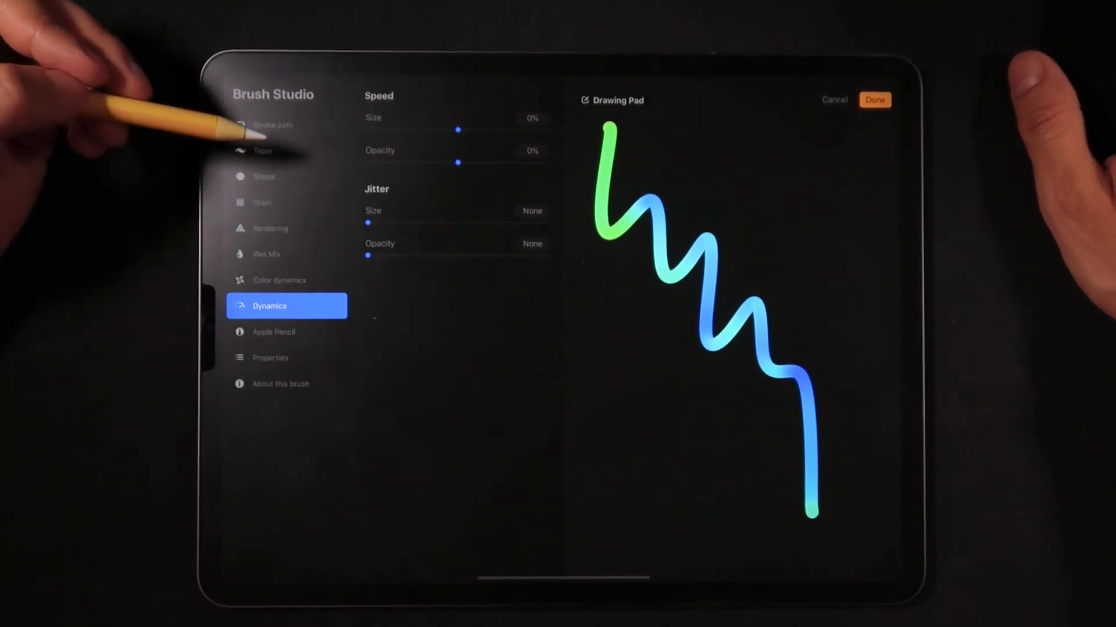
pyautogui.click(286, 332)
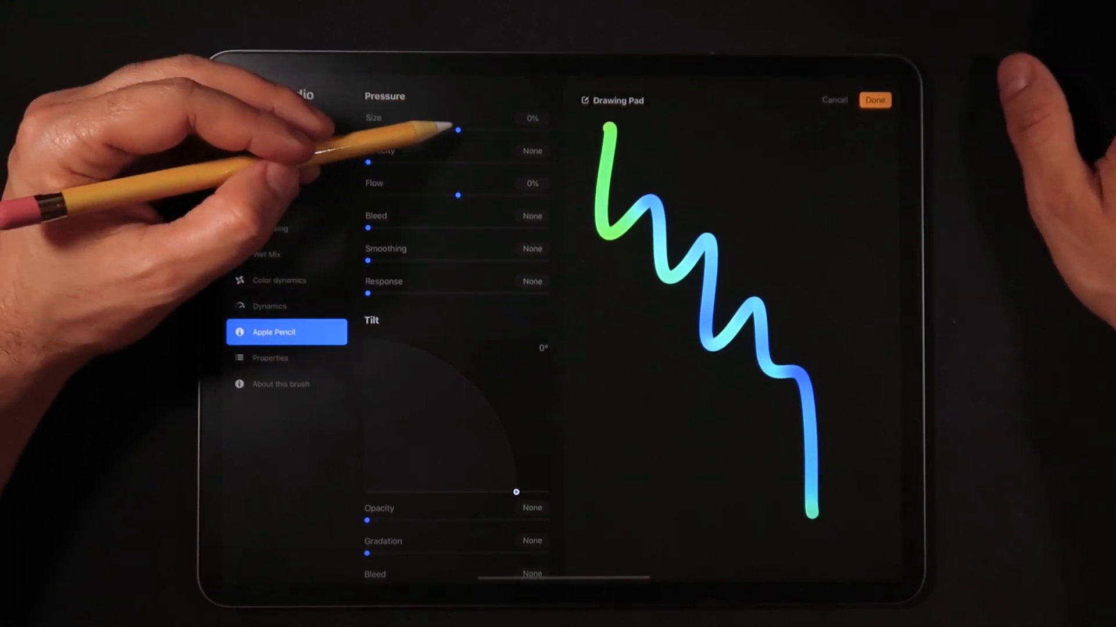
pyautogui.moveTo(458, 129); pyautogui.dragTo(406, 129)
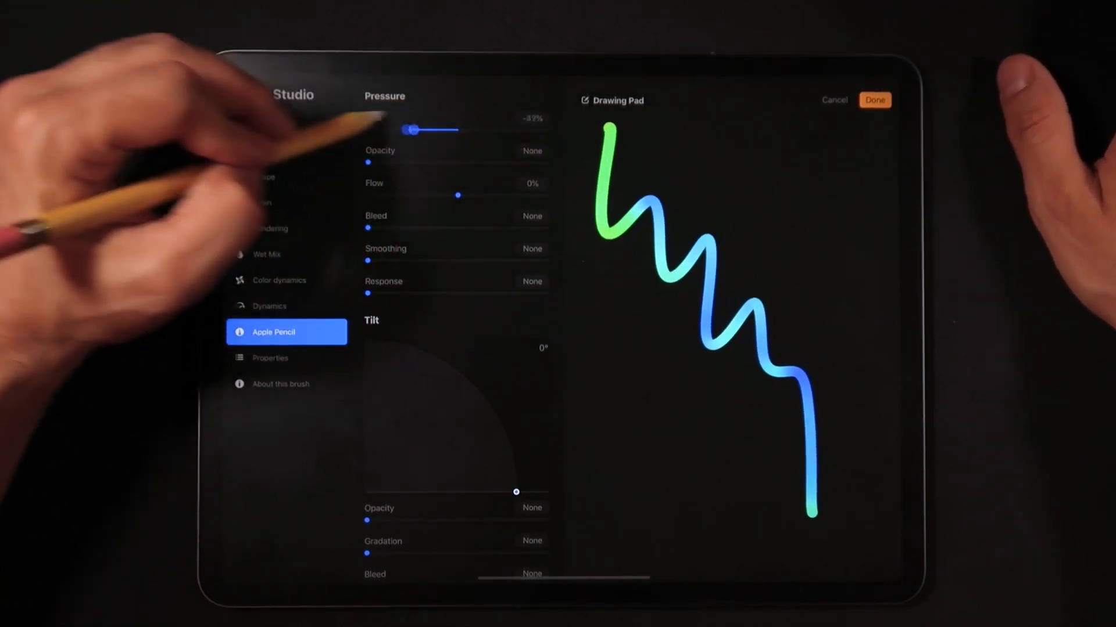
pyautogui.moveTo(412, 129); pyautogui.dragTo(458, 129)
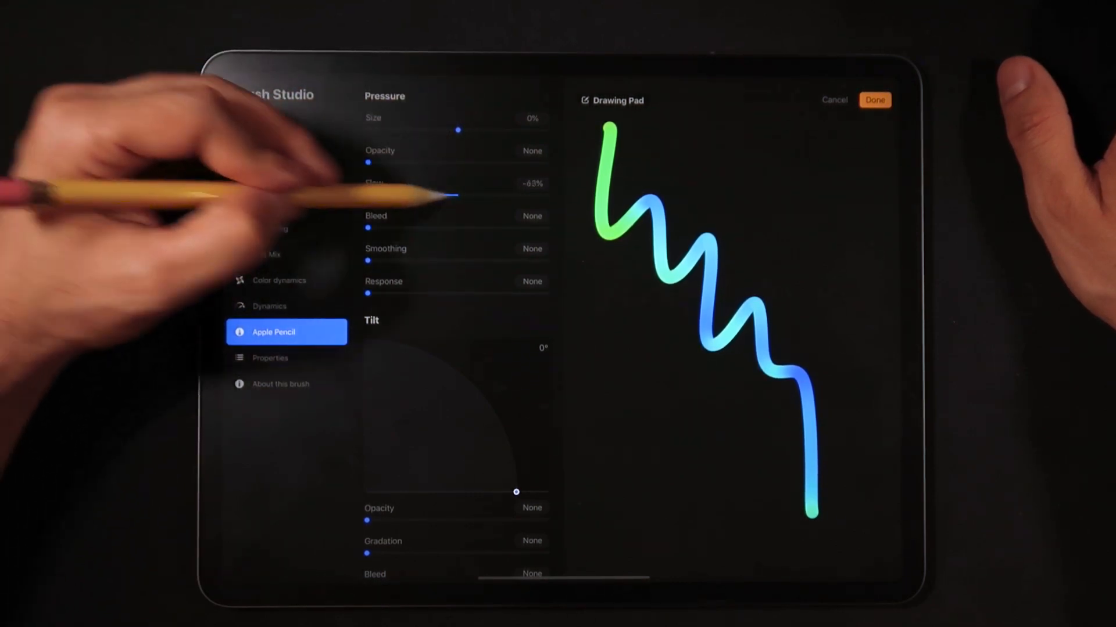
pyautogui.moveTo(459, 195); pyautogui.dragTo(547, 196)
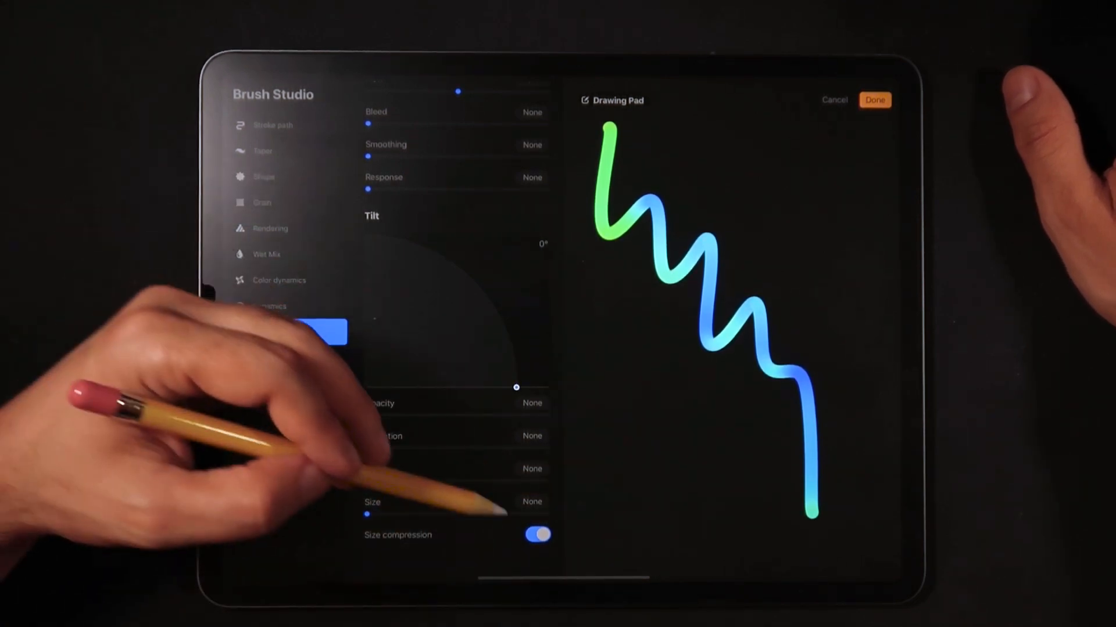
pyautogui.click(286, 333)
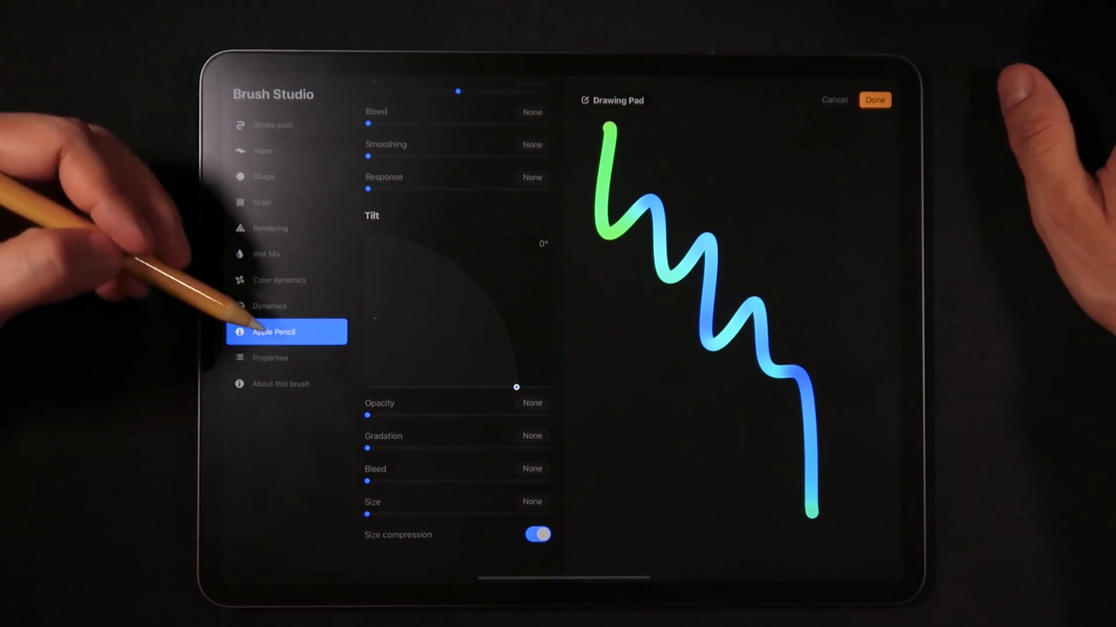
# Leave Brush Studio and draw a pink-to-green gradient zigzag on the dark canvas
pyautogui.click(269, 358)
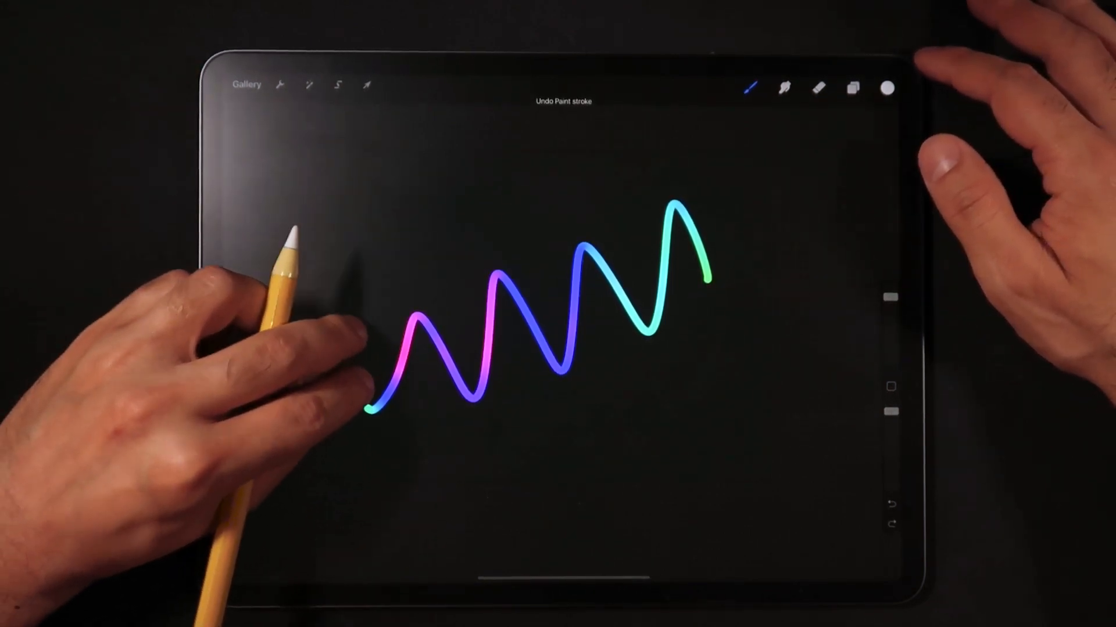
# From the brush library, edit the Neon Outline Brush and view its Color dynamics settings
pyautogui.click(751, 88)
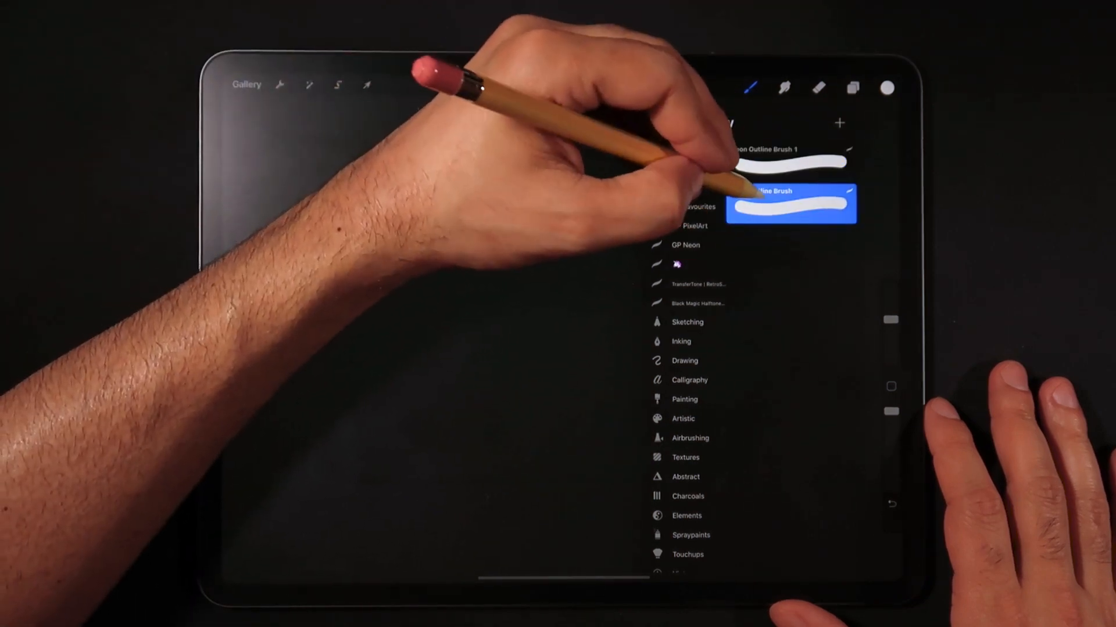
pyautogui.doubleClick(790, 205)
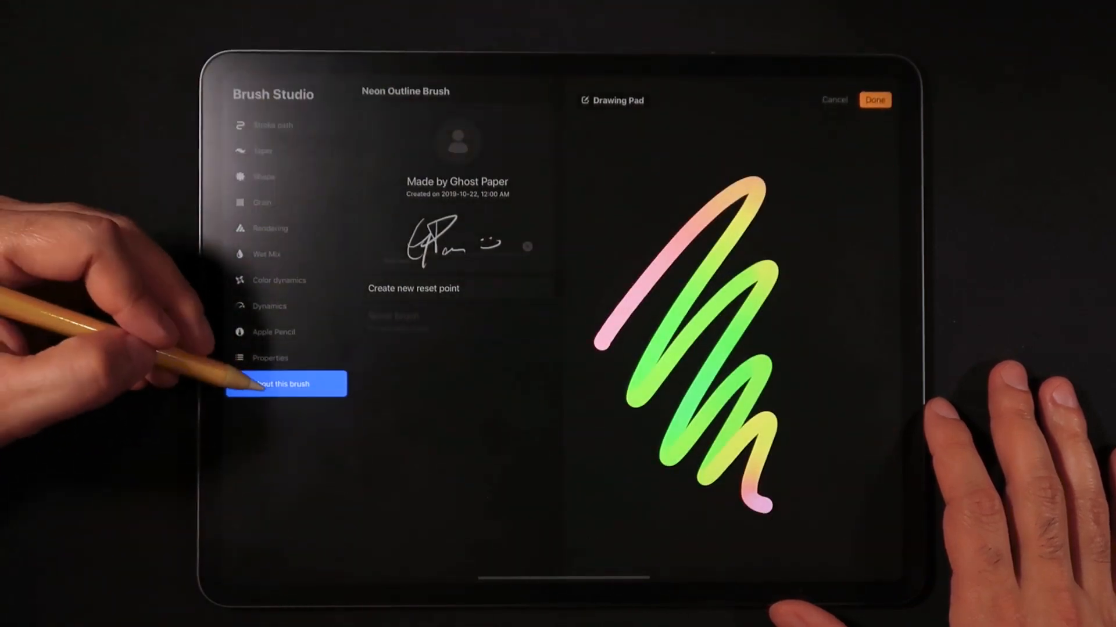
pyautogui.click(405, 91)
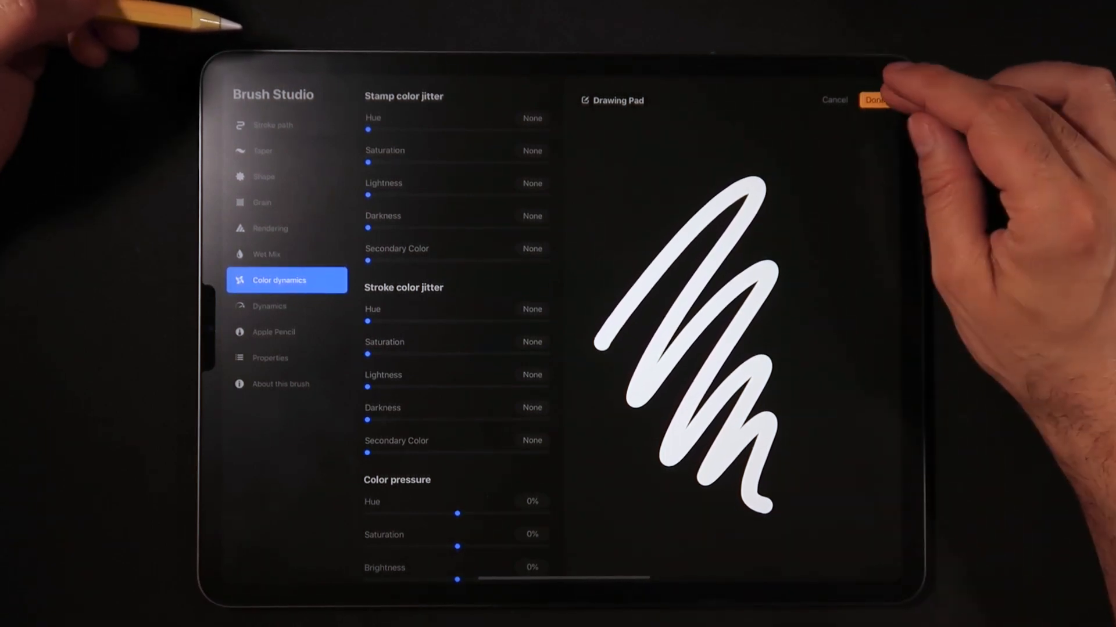
# Save the brush edits and return to the Brush Library
pyautogui.click(876, 101)
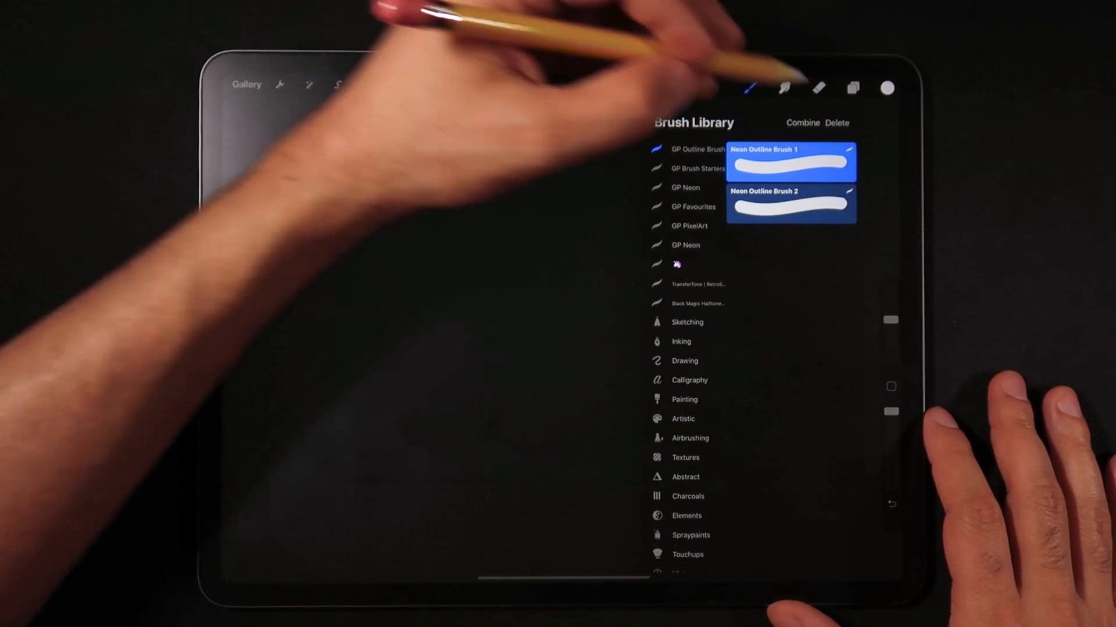
# Combine Neon Outline Brush 1 and 2 into one brush with combine mode Normal
pyautogui.click(837, 123)
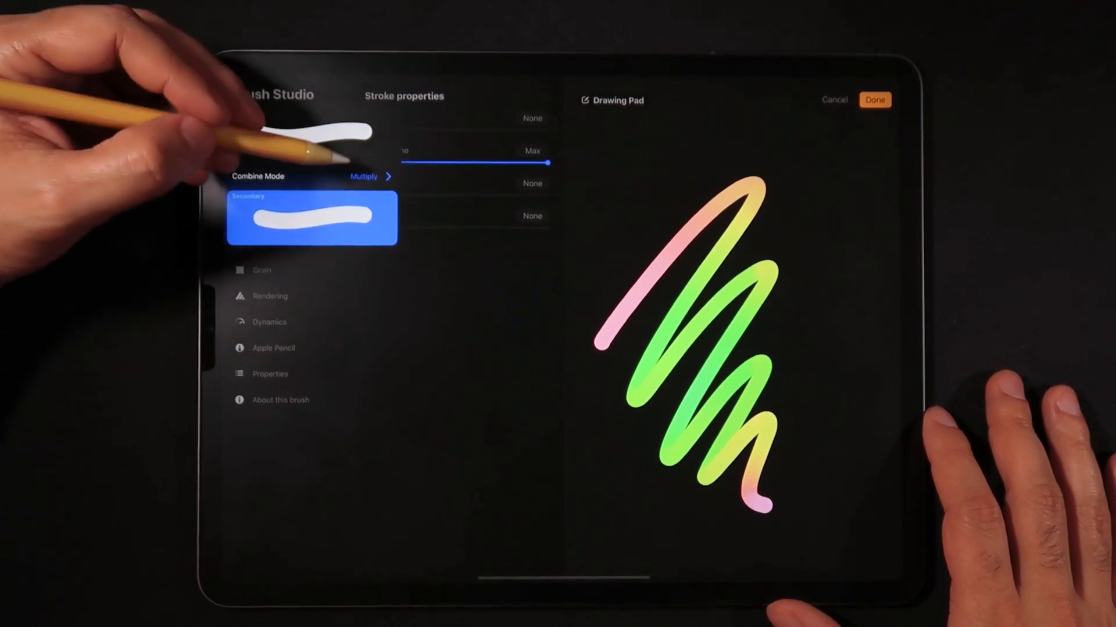
pyautogui.moveTo(329, 151)
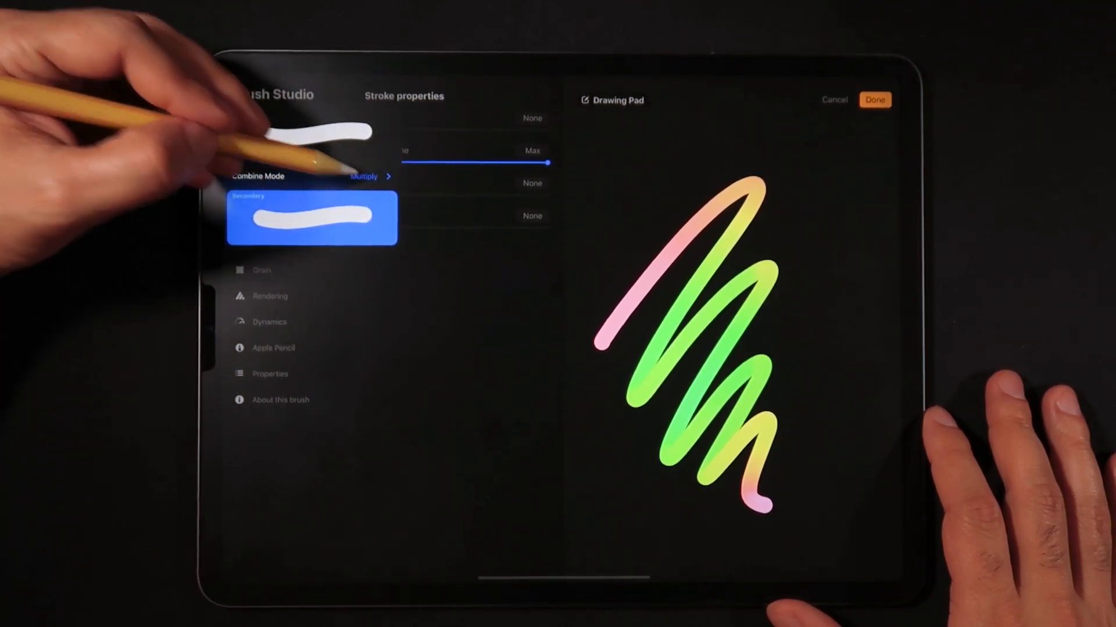
pyautogui.click(365, 176)
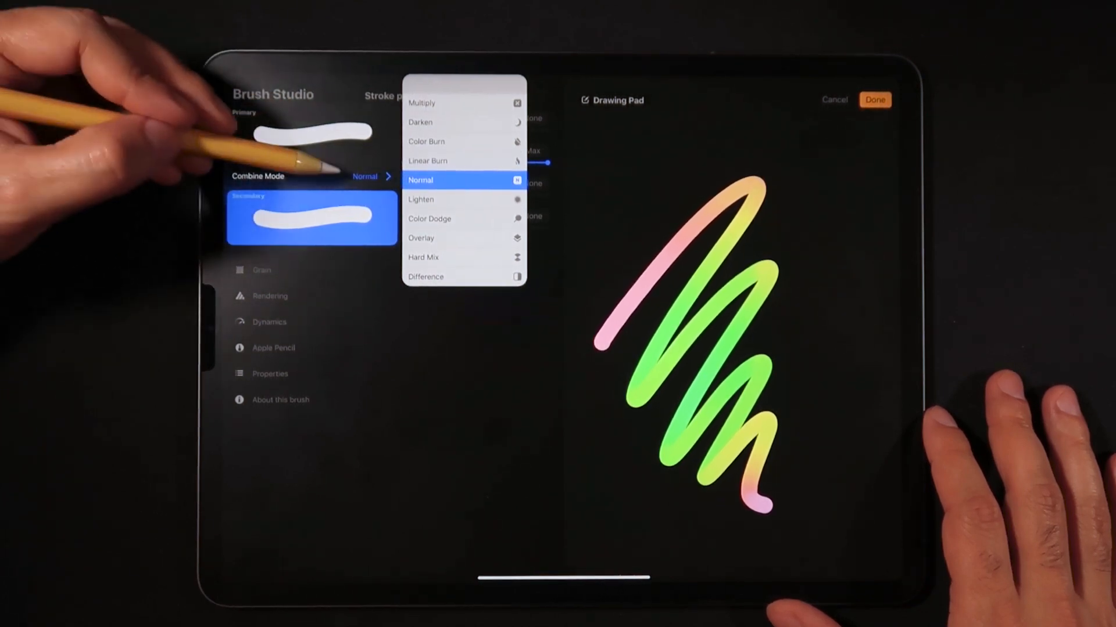
pyautogui.click(420, 180)
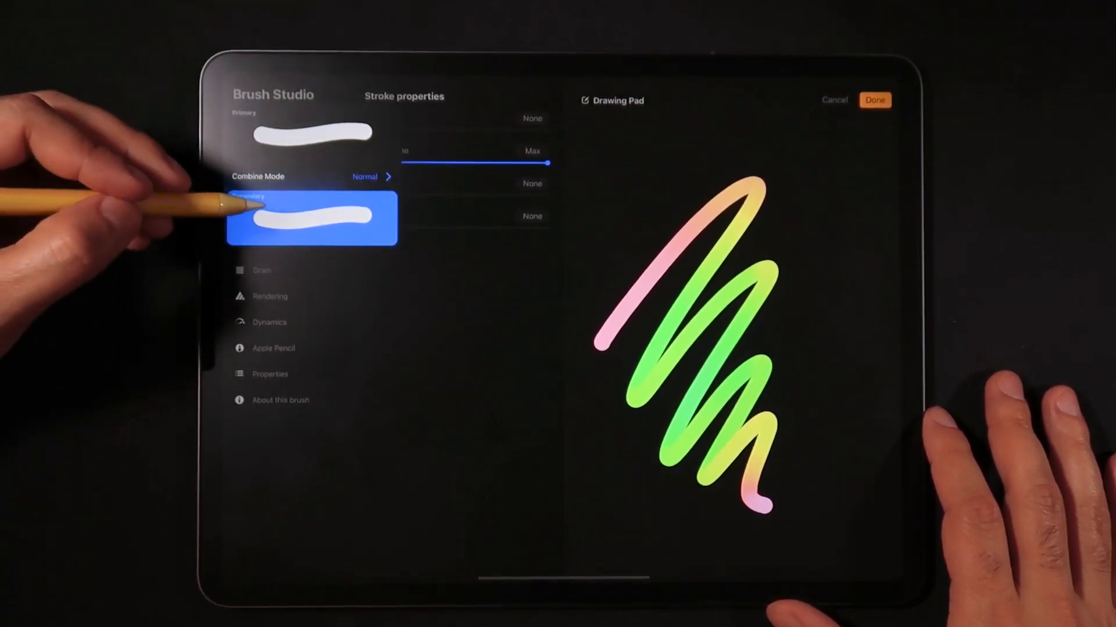
pyautogui.moveTo(260, 214)
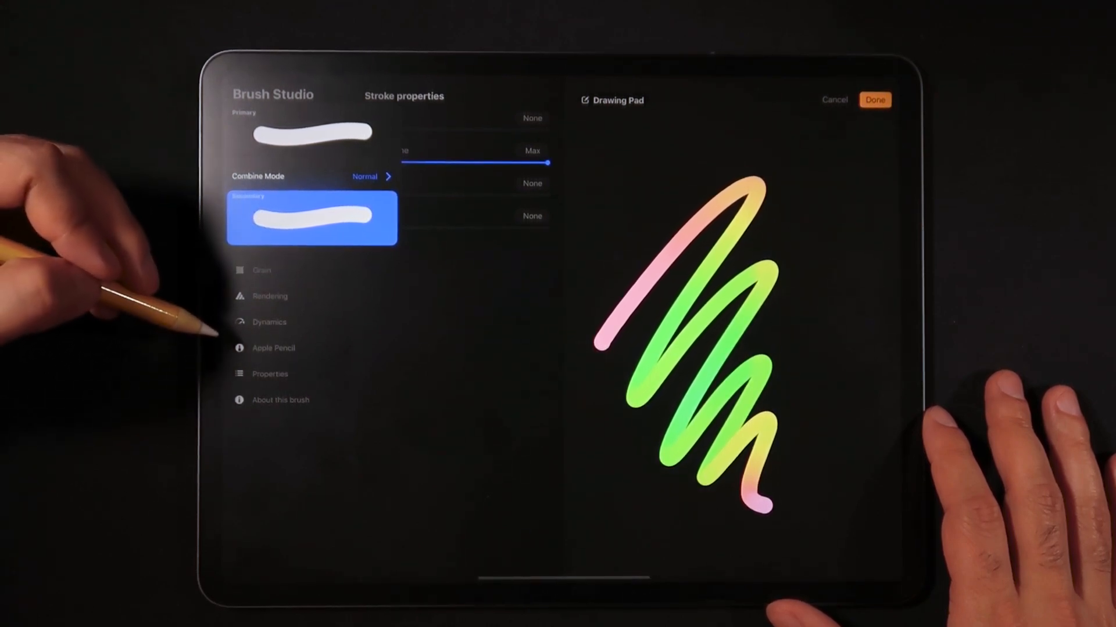
pyautogui.click(288, 193)
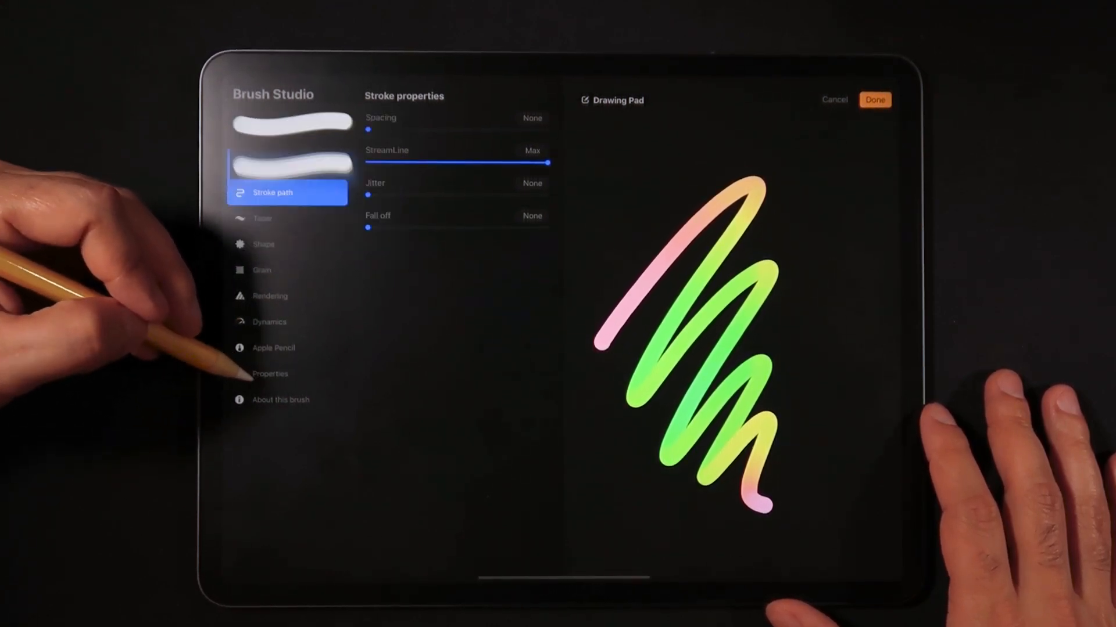
# Raise the outline brush's minimum and maximum size for a thicker white border, then save
pyautogui.click(269, 375)
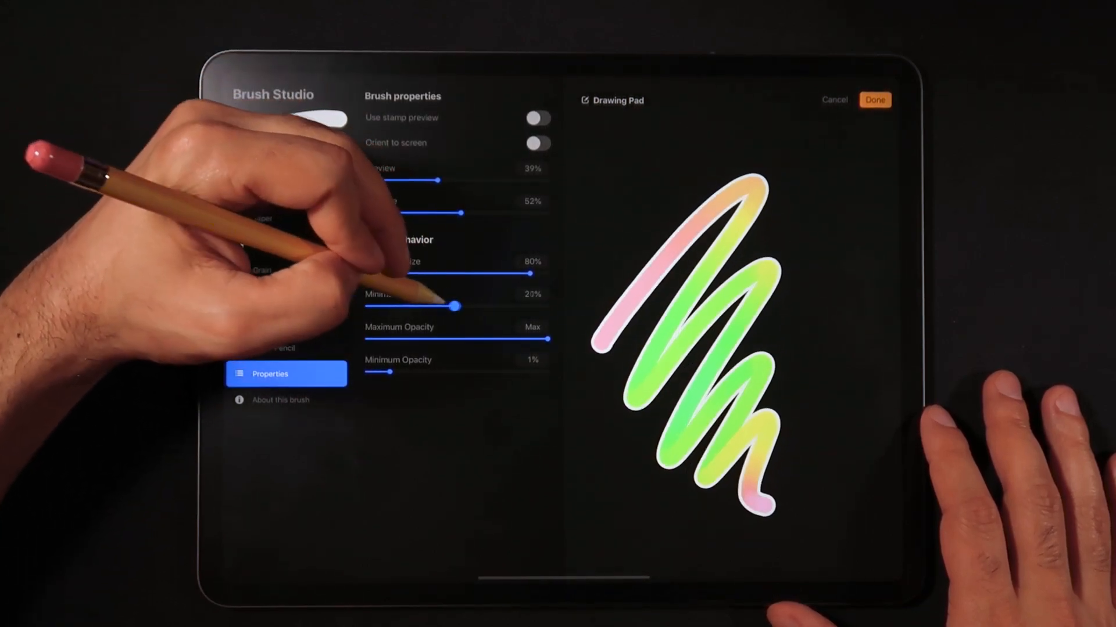
pyautogui.moveTo(452, 305); pyautogui.dragTo(508, 306)
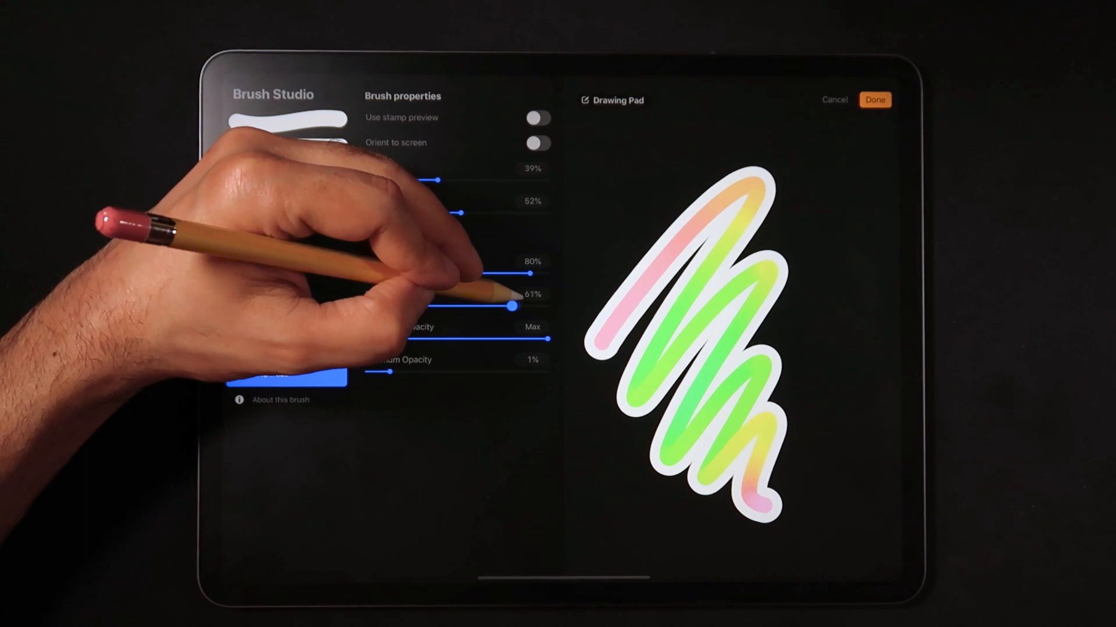
pyautogui.moveTo(509, 305); pyautogui.dragTo(530, 306)
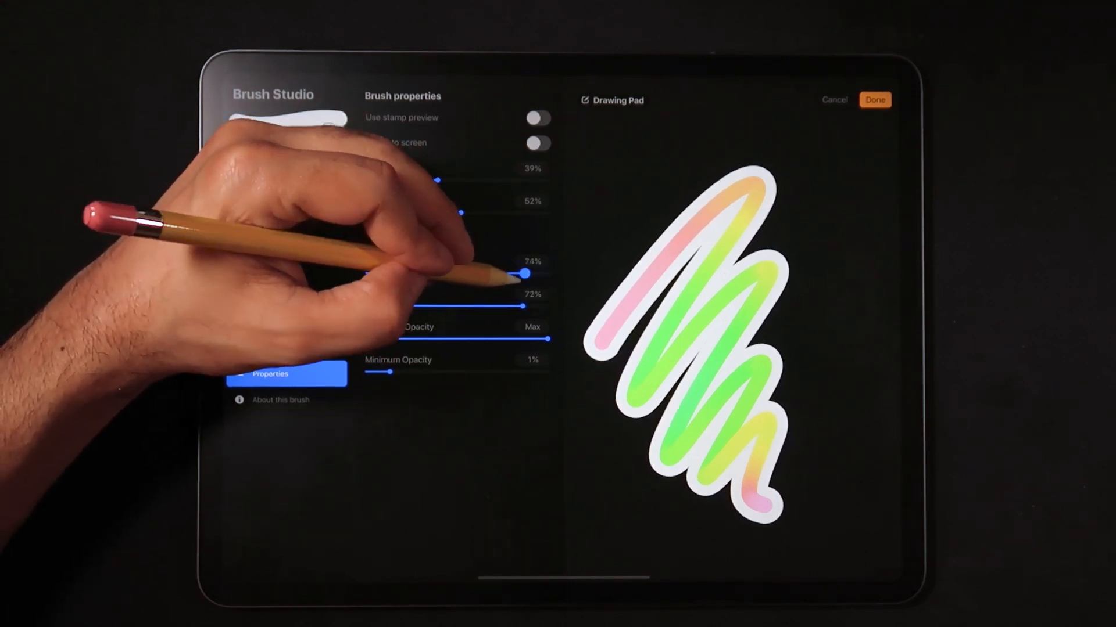
pyautogui.moveTo(523, 275); pyautogui.dragTo(547, 275)
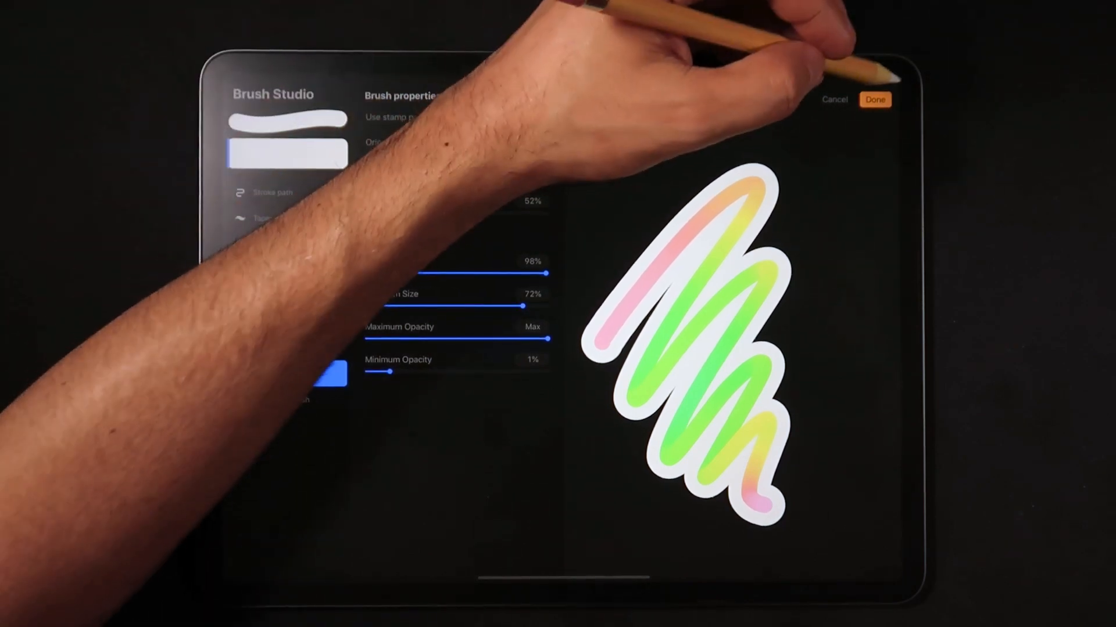
pyautogui.click(881, 100)
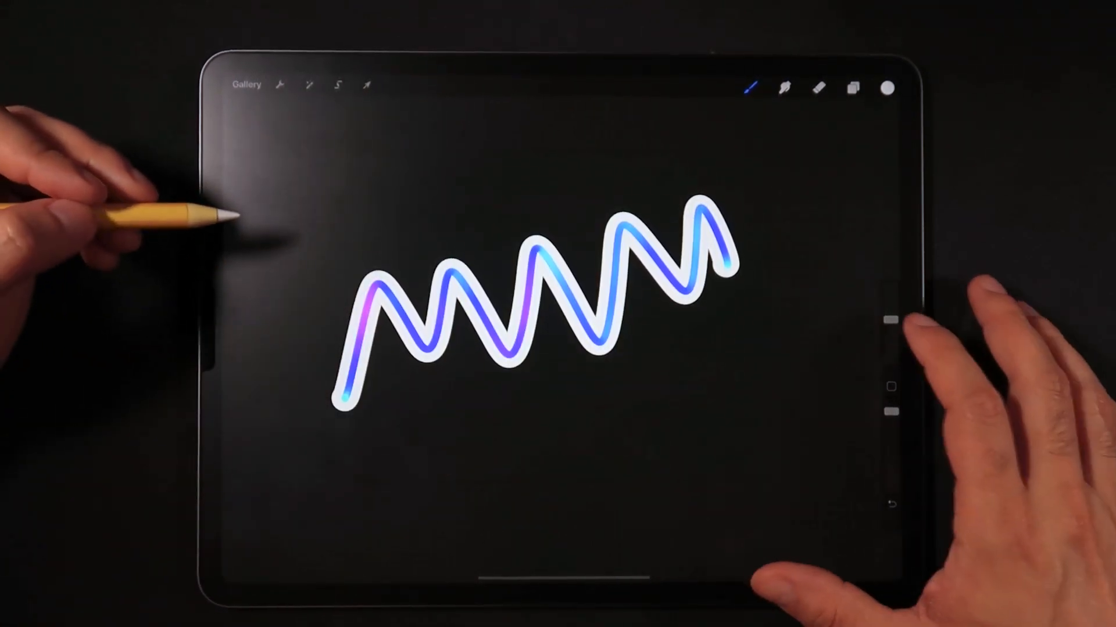
# Draw a test stroke on the canvas with the combined neon brush
pyautogui.moveTo(556, 298); pyautogui.dragTo(690, 434)
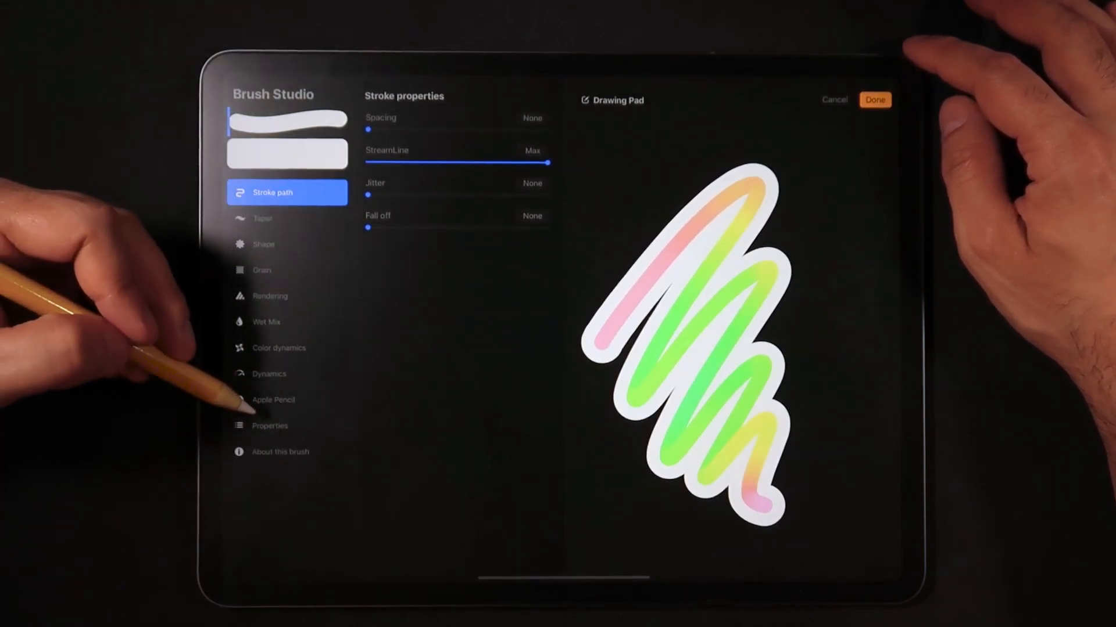
# Select the outline part of the brush and push its size limits to Max
pyautogui.click(270, 425)
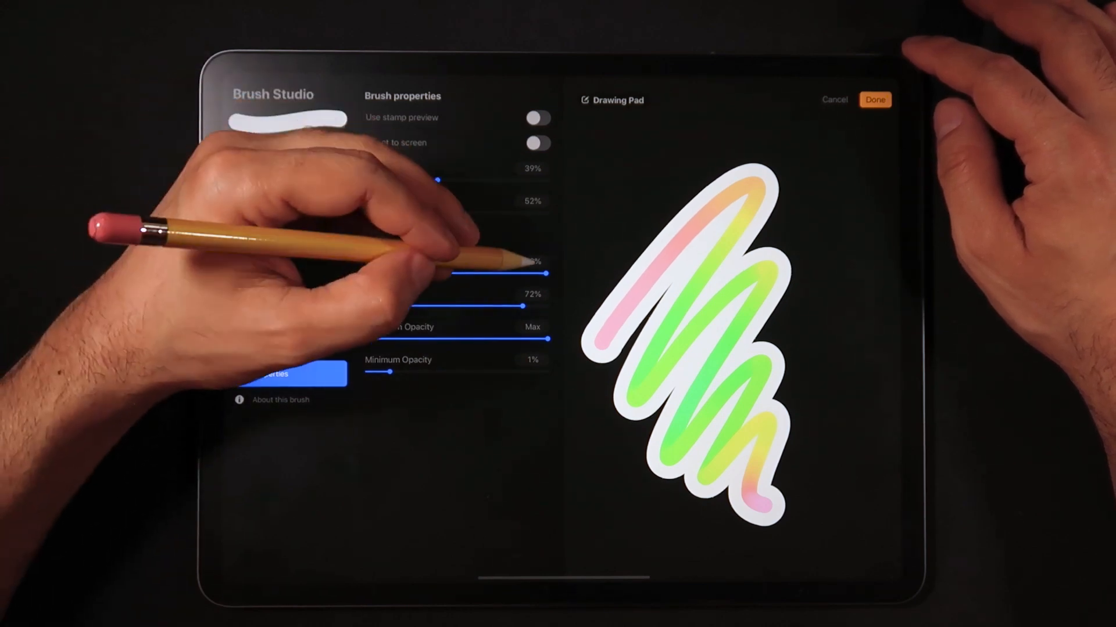
pyautogui.click(532, 262)
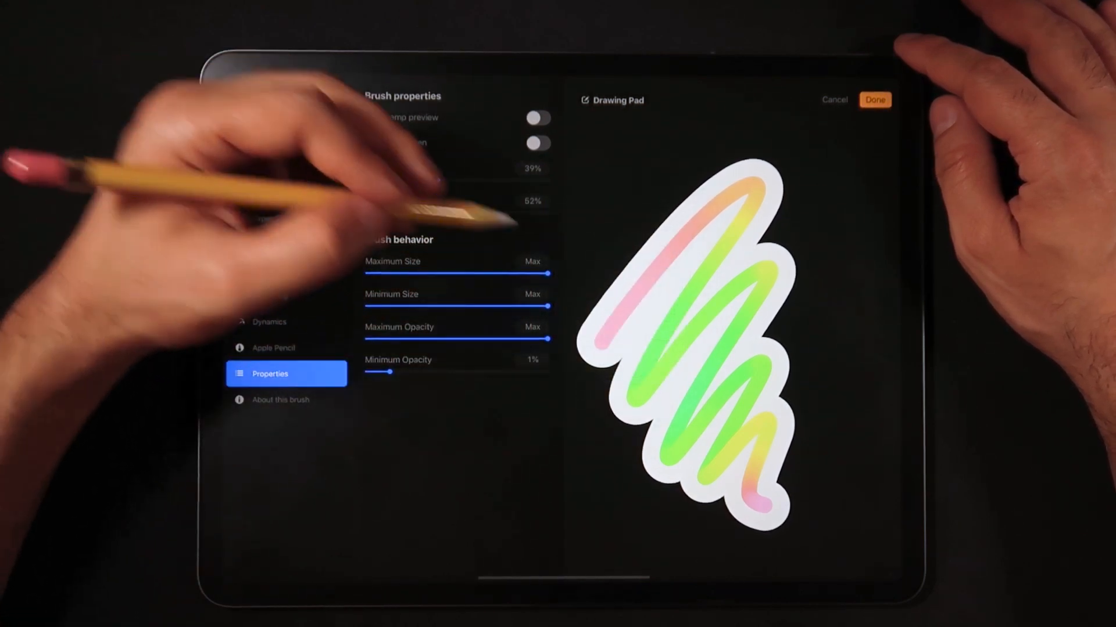
pyautogui.click(530, 262)
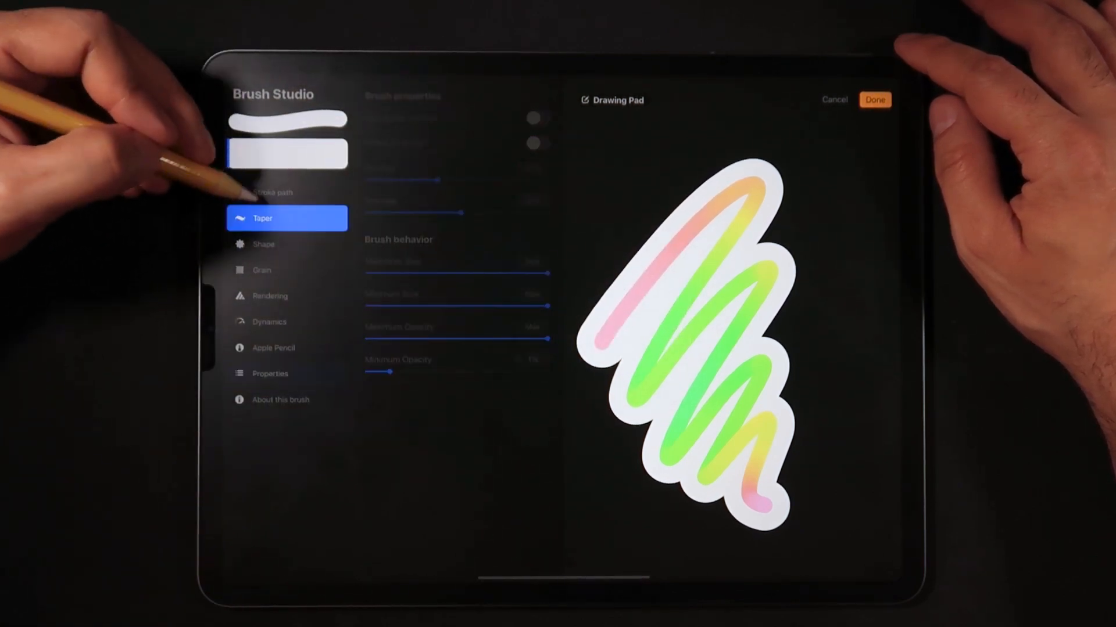
# Review the taper, shape and dynamics settings, adjusting a dynamics slider upward
pyautogui.click(287, 218)
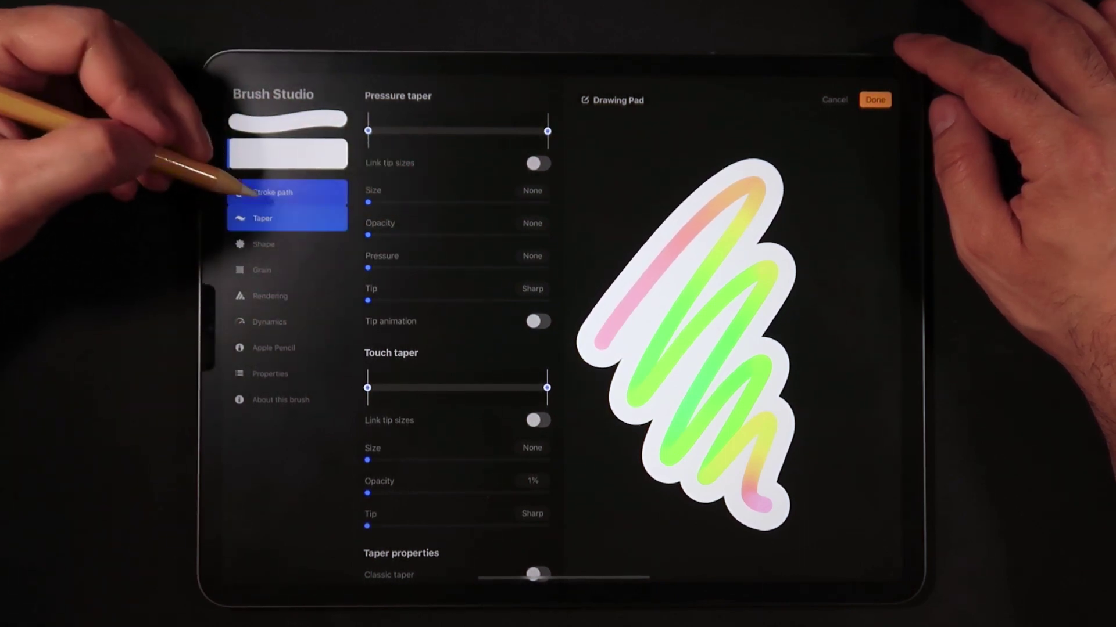
pyautogui.click(262, 244)
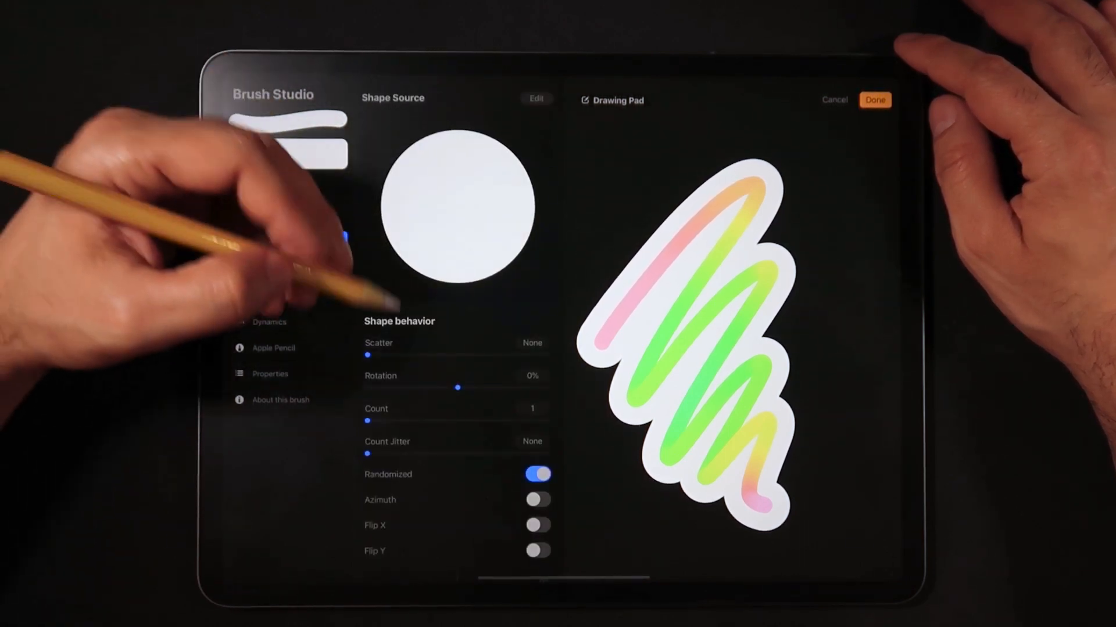
pyautogui.click(286, 244)
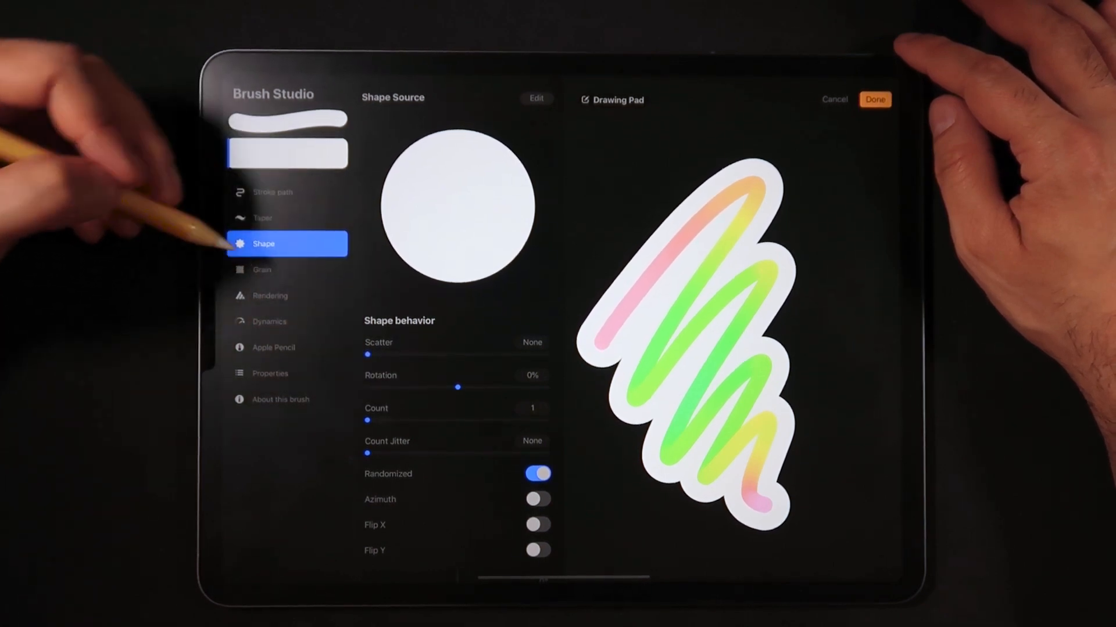
pyautogui.click(269, 323)
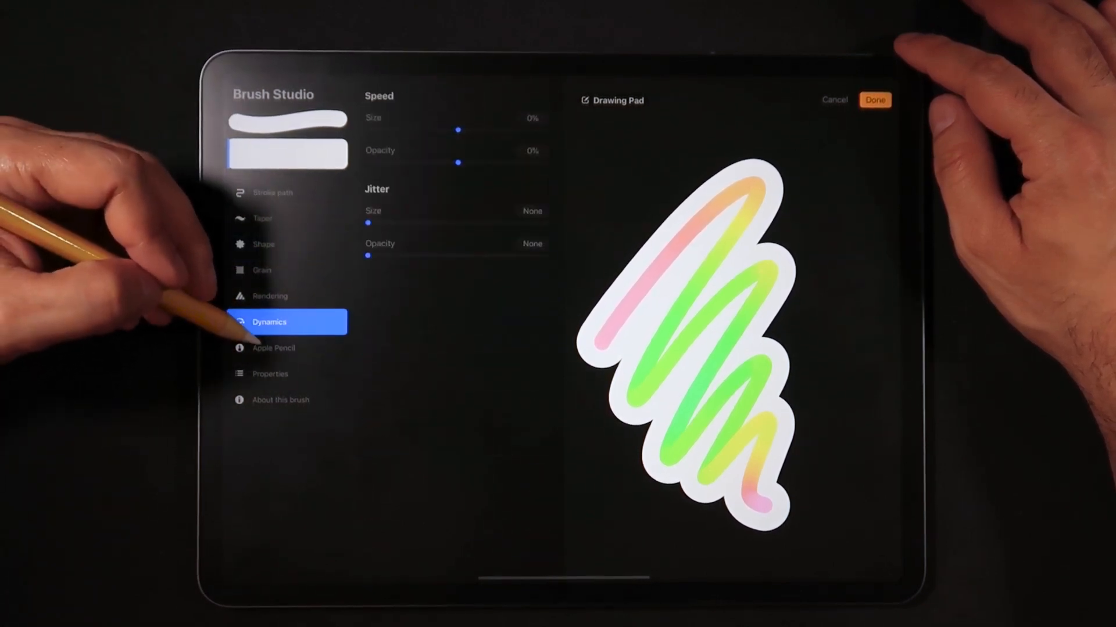
pyautogui.moveTo(458, 129); pyautogui.dragTo(529, 129)
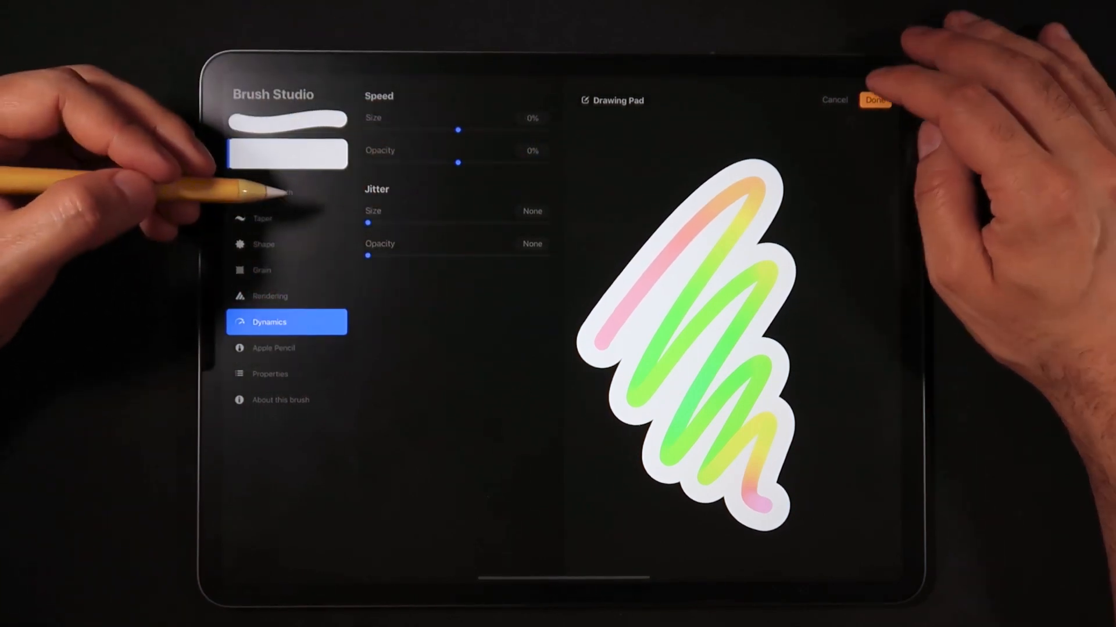
# Save the combined brush, draw neon strokes on the canvas, and show the layers list
pyautogui.click(874, 100)
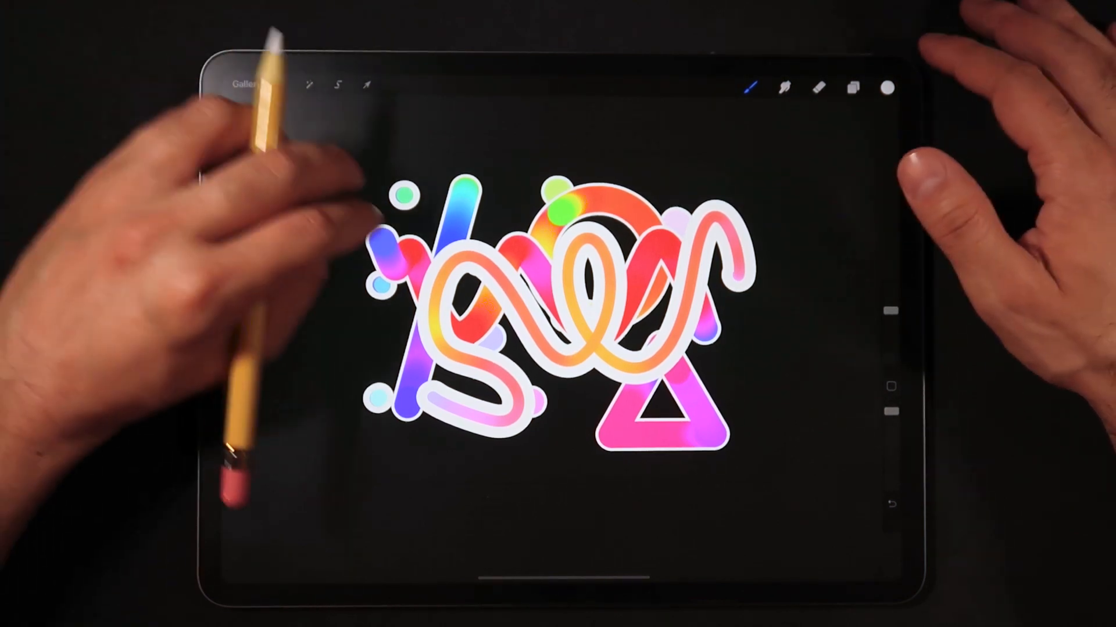
pyautogui.click(852, 87)
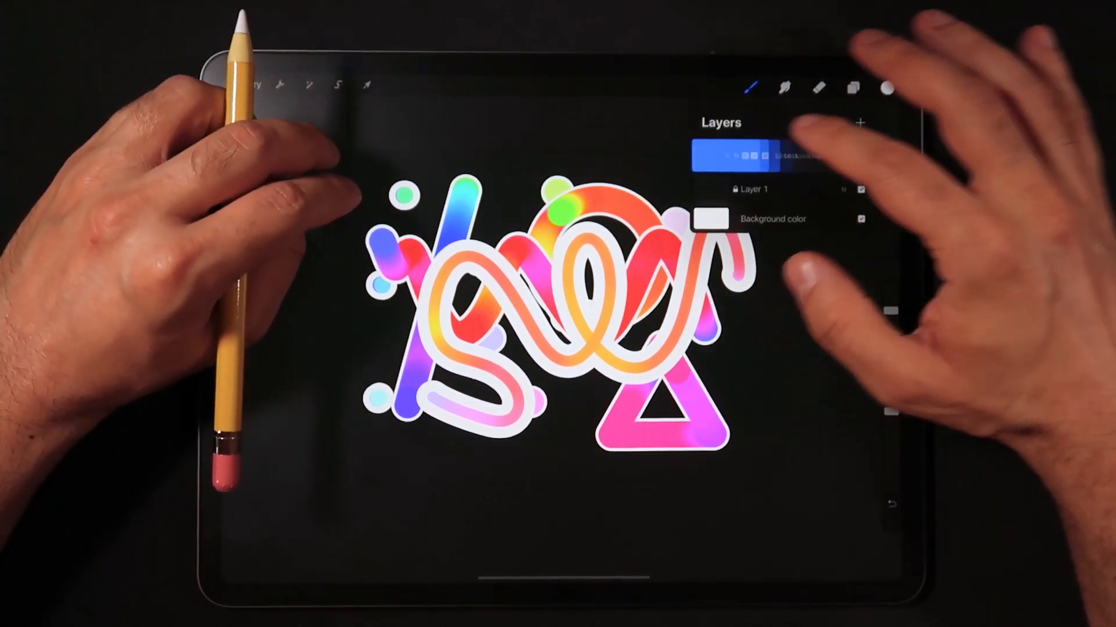